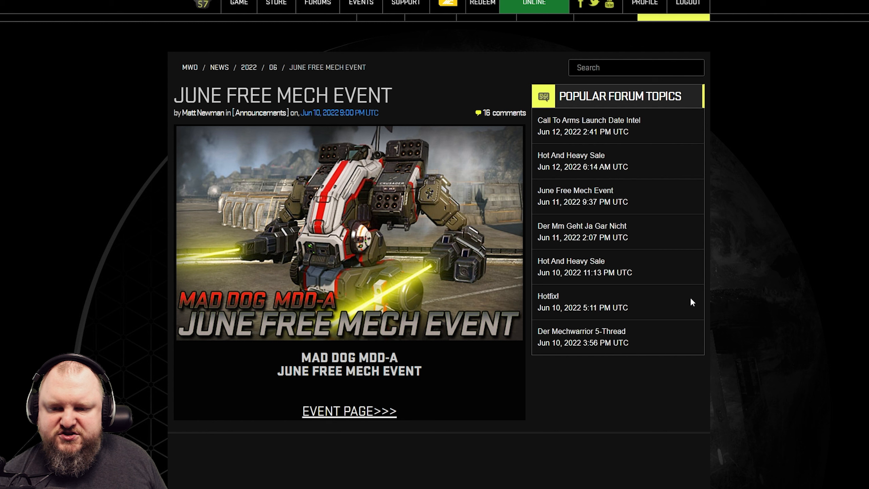
mouse_move(465, 385)
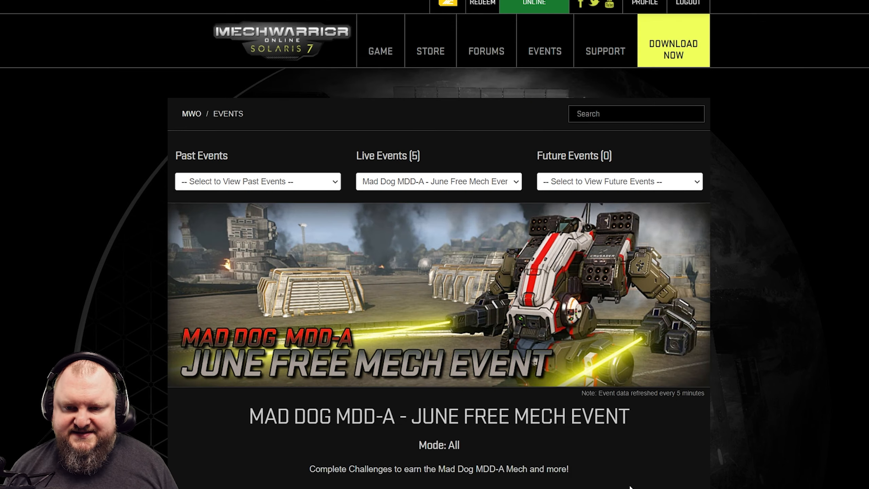
scroll("down", 3)
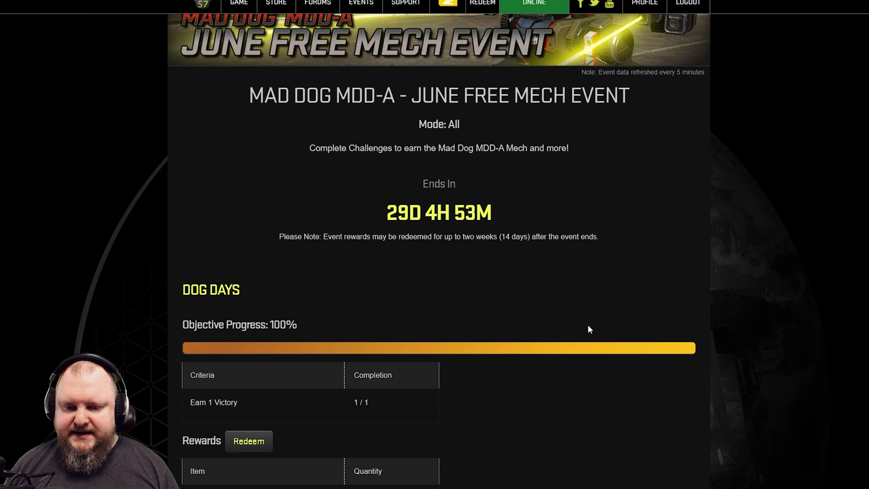
scroll("down", 3)
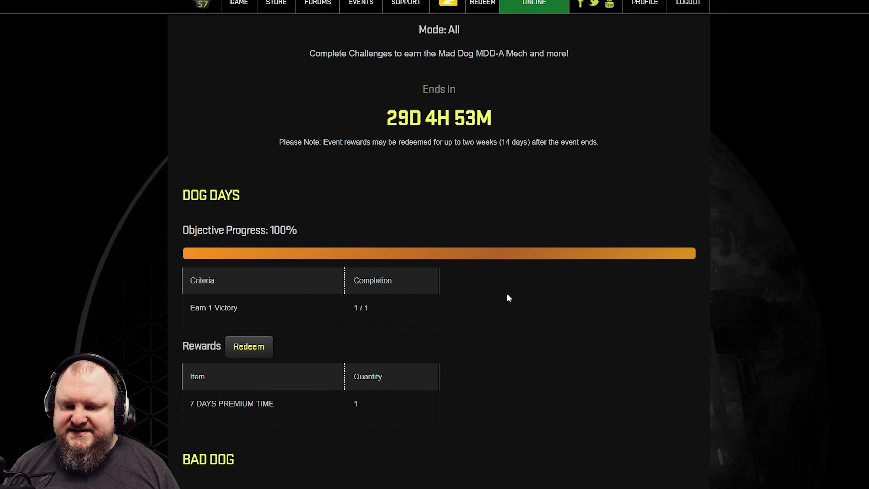
scroll("down", 3)
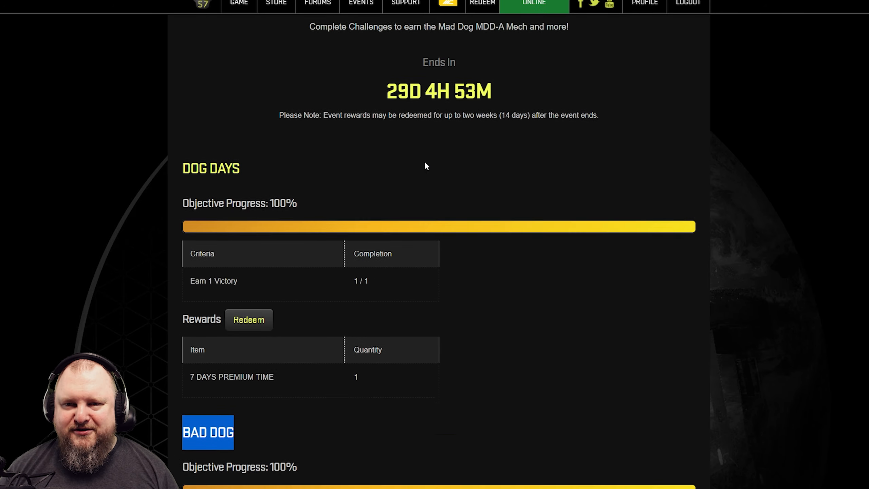
scroll("down", 3)
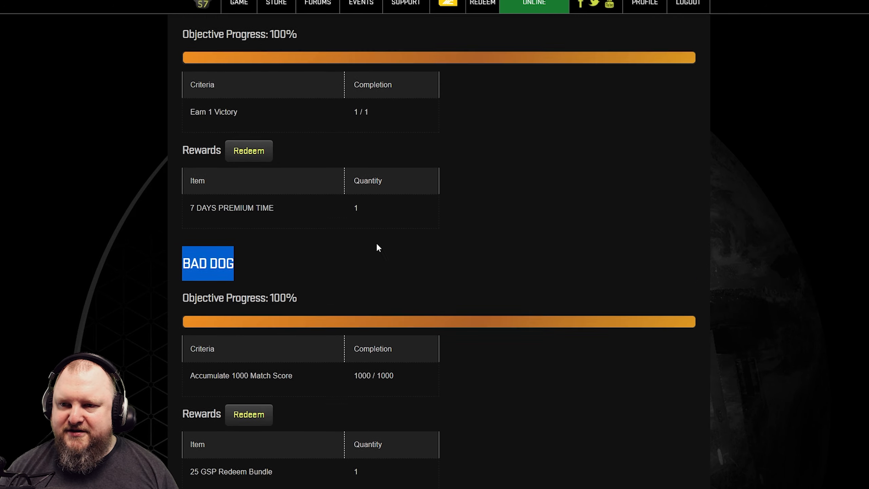
scroll("down", 3)
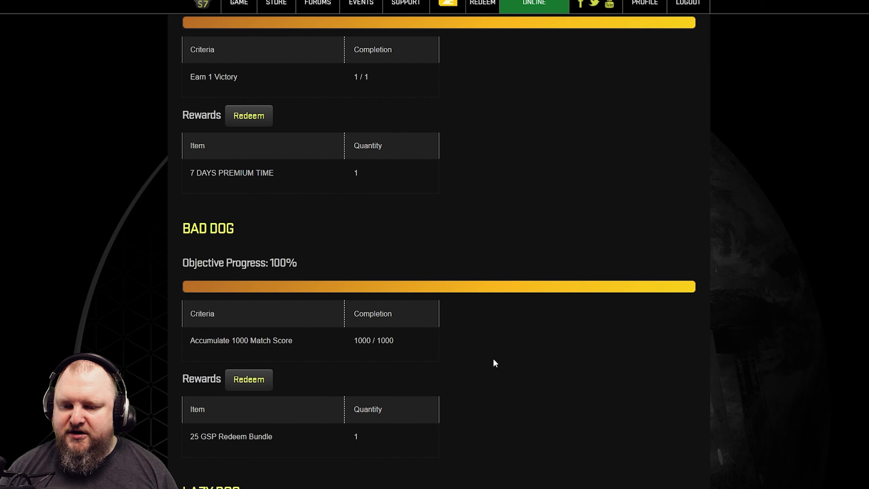
scroll("down", 3)
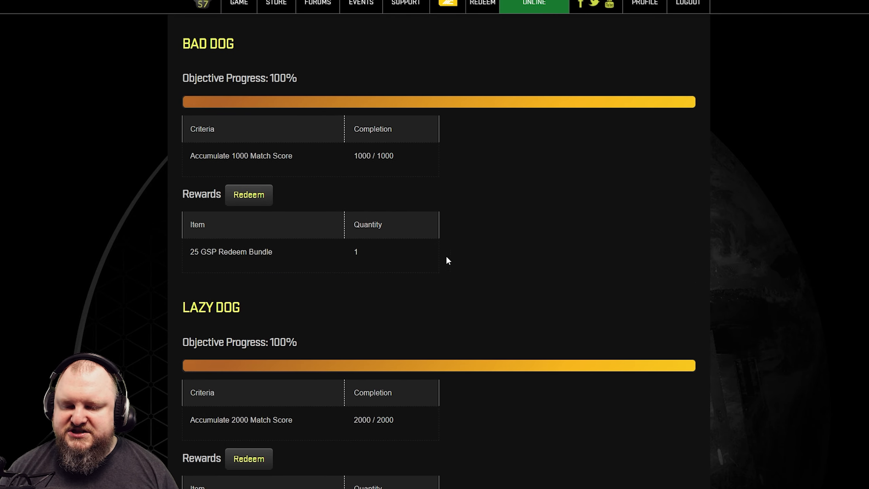
scroll("down", 3)
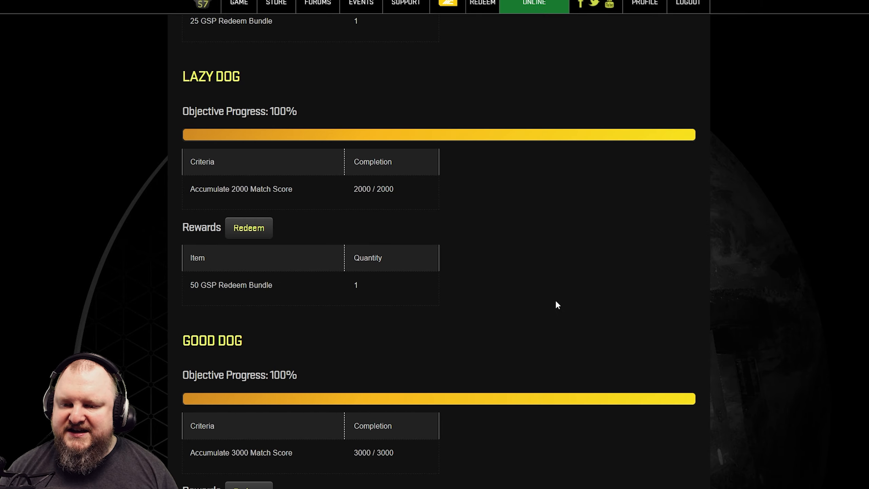
scroll("down", 3)
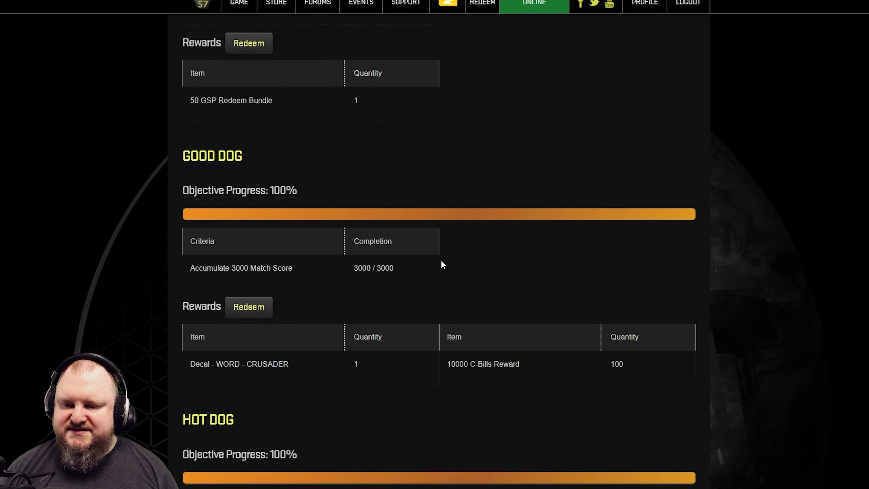
scroll("down", 3)
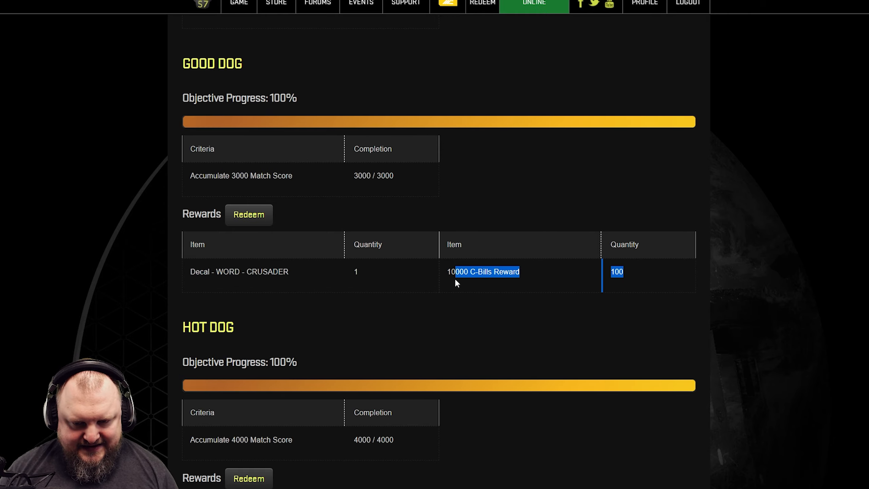
scroll("down", 3)
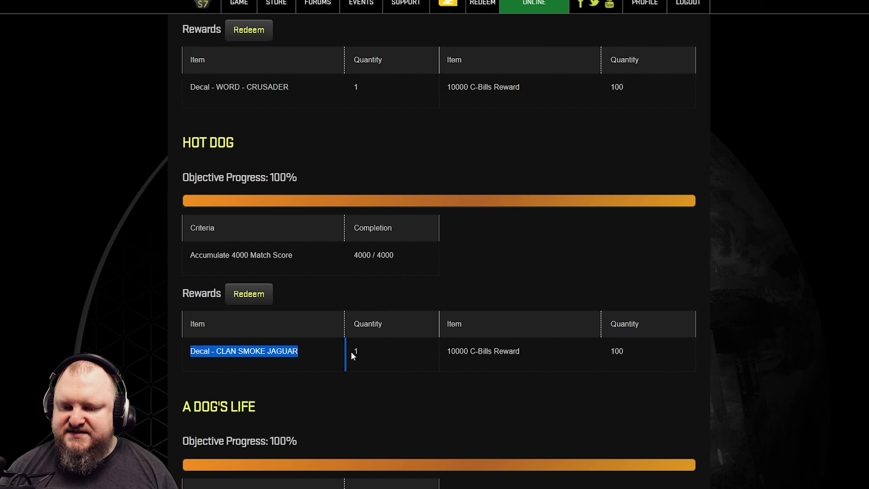
scroll("down", 3)
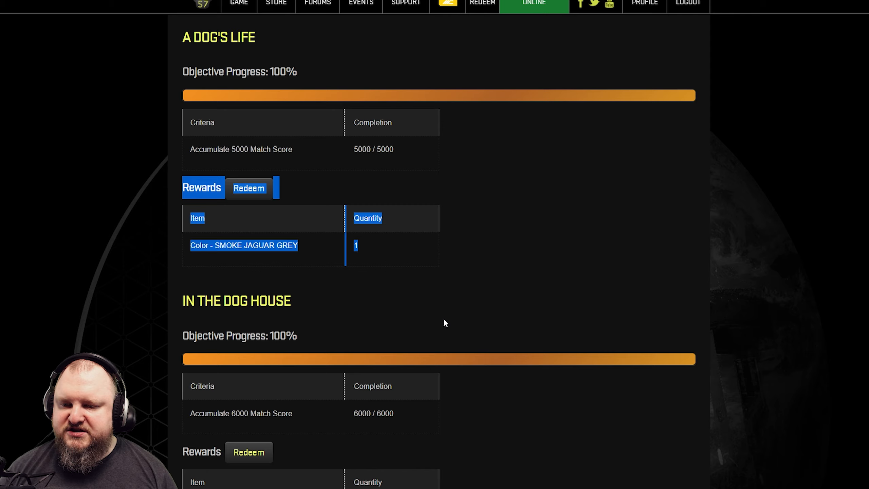
scroll("down", 3)
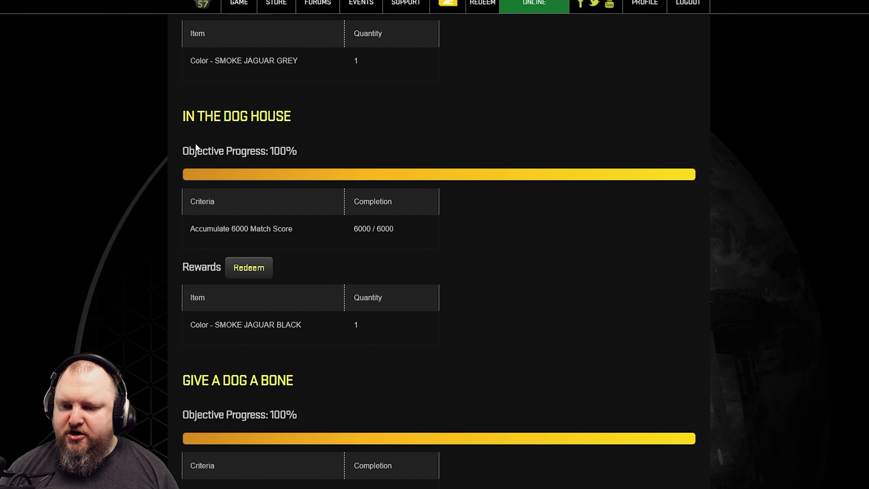
left_click_drag(195, 229, 394, 228)
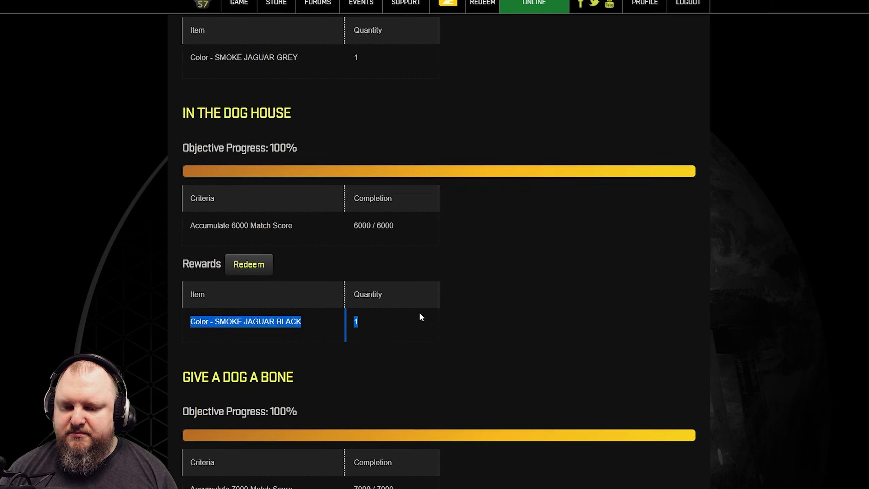
scroll("down", 3)
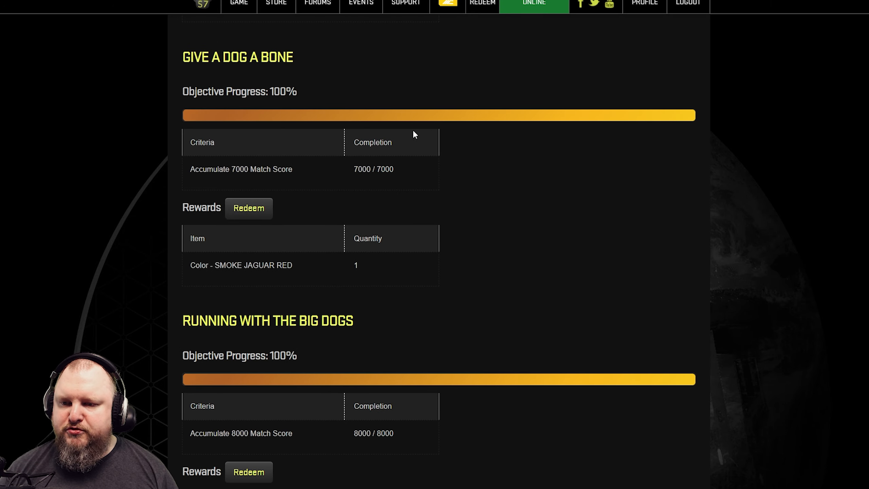
mouse_move(220, 252)
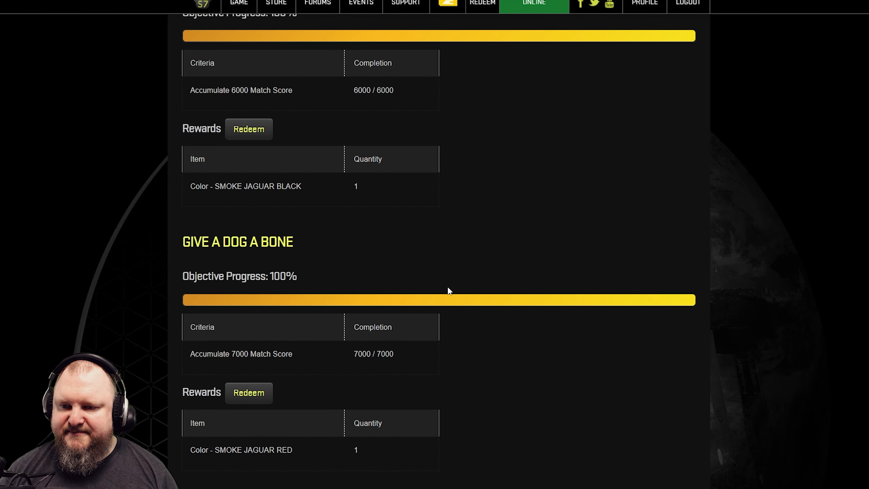
scroll("down", 3)
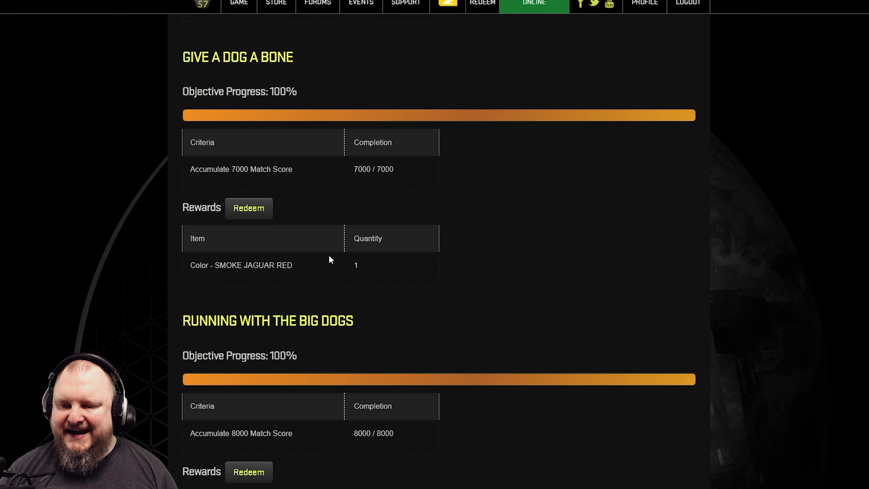
scroll("down", 3)
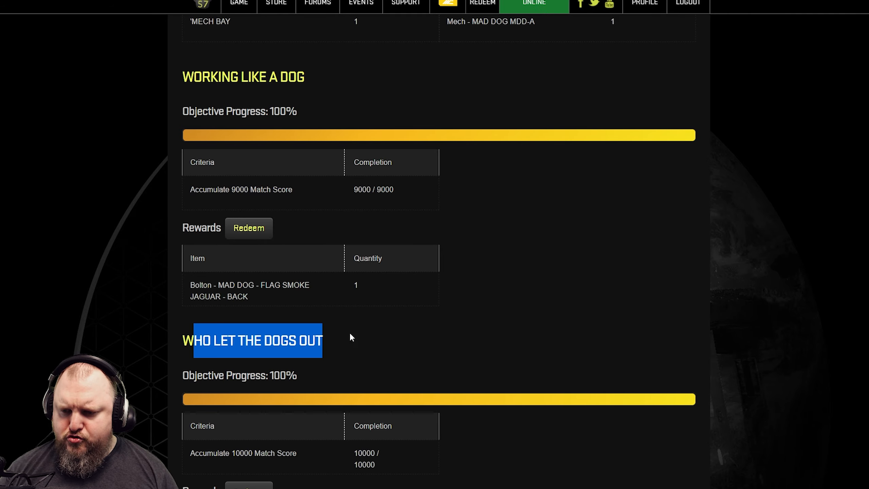
scroll("down", 3)
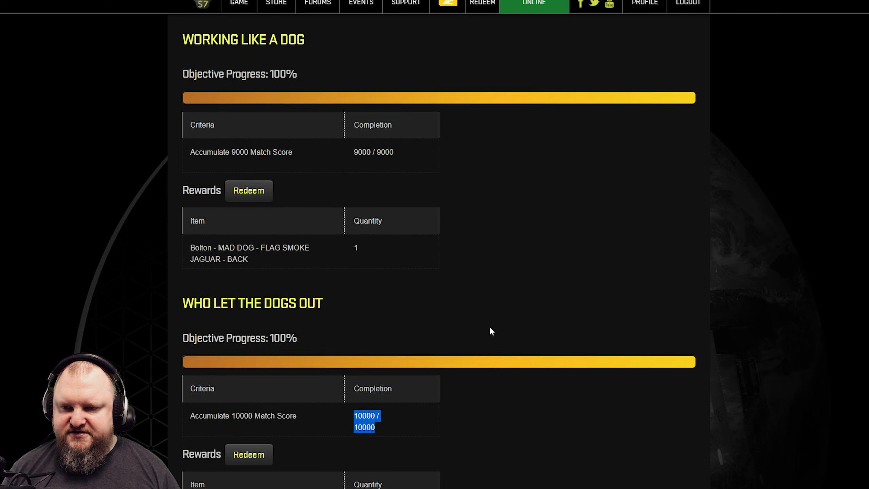
scroll("up", 3)
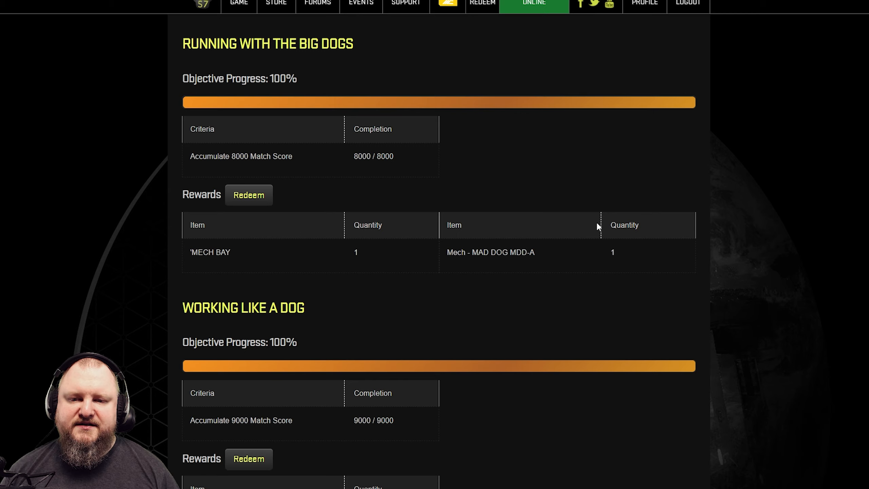
scroll("down", 3)
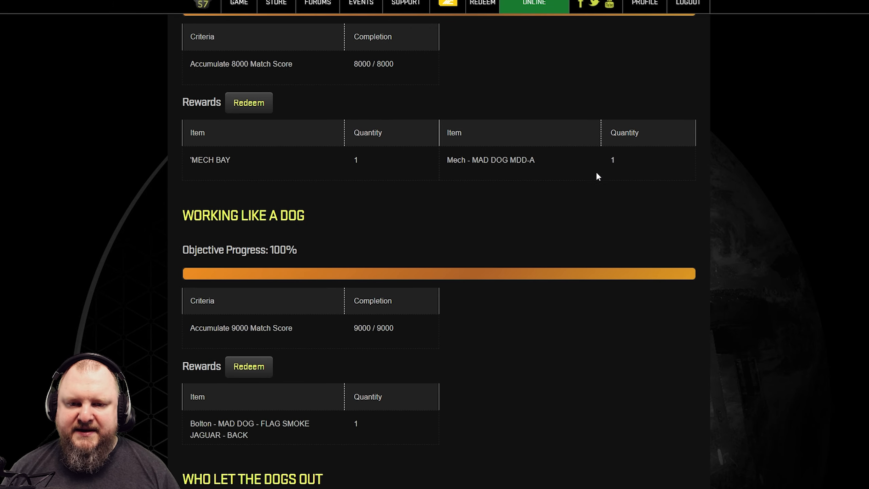
scroll("down", 3)
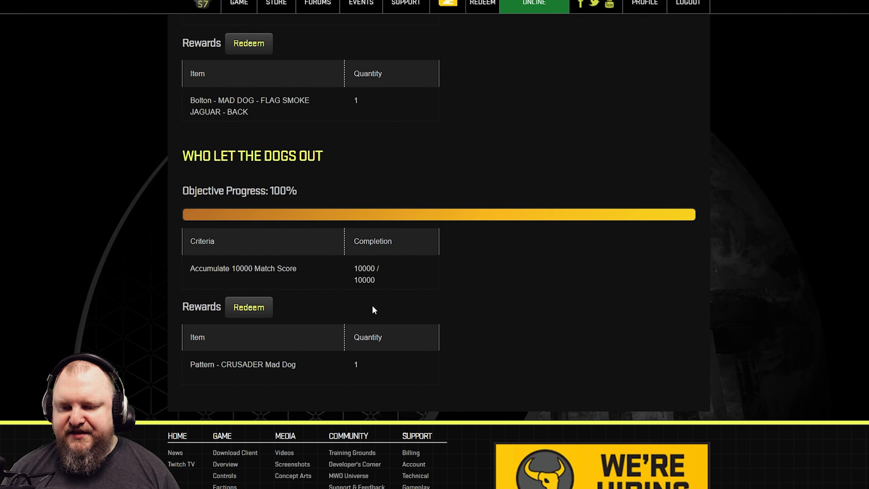
scroll("down", 3)
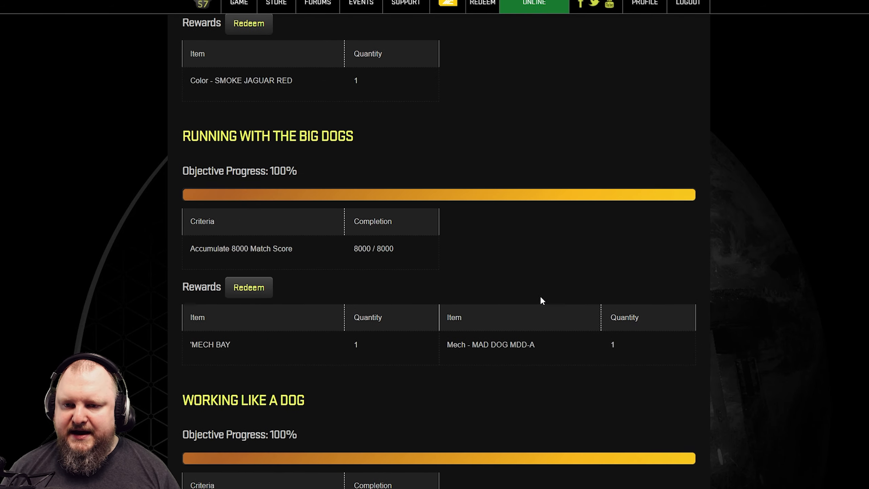
scroll("down", 3)
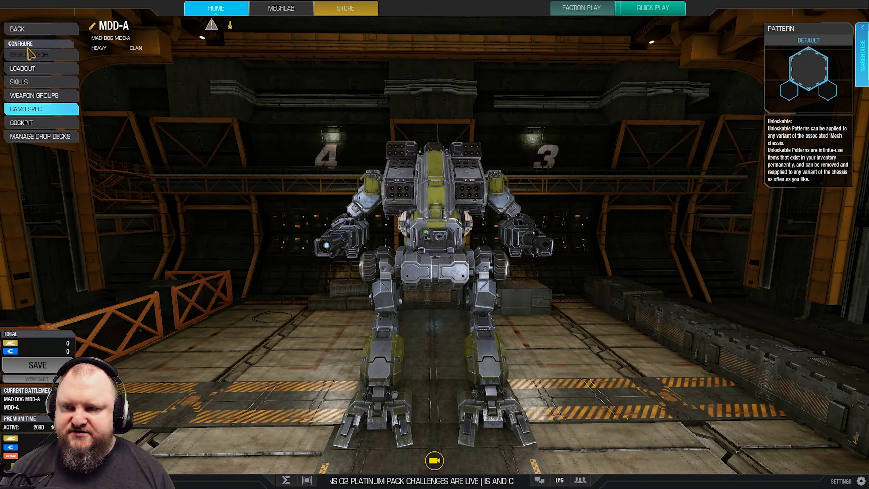
- Remove the C-LB 5-X AC and its ammo from the MDD-A's left arm, dropping it to 51 tons
left_click(31, 68)
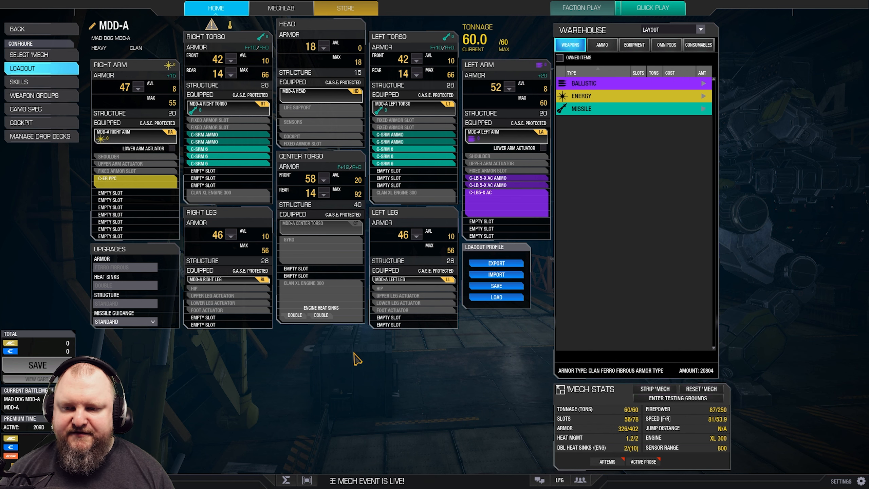
mouse_move(370, 230)
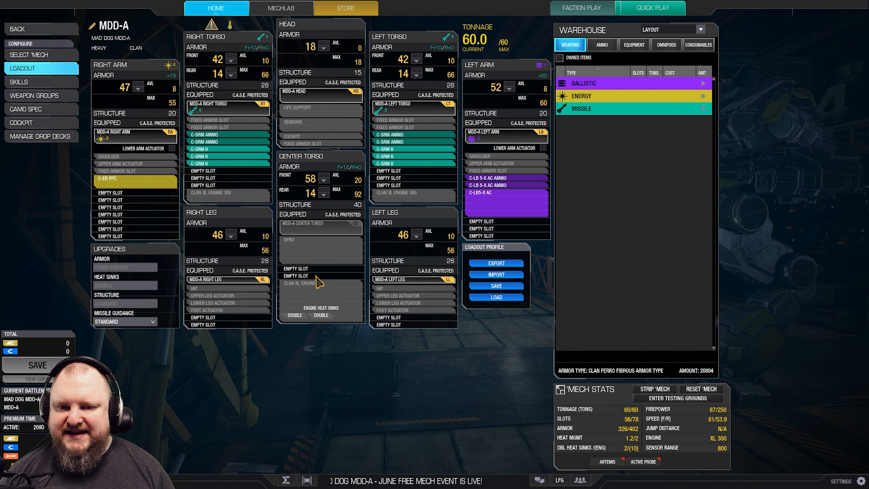
left_click(125, 322)
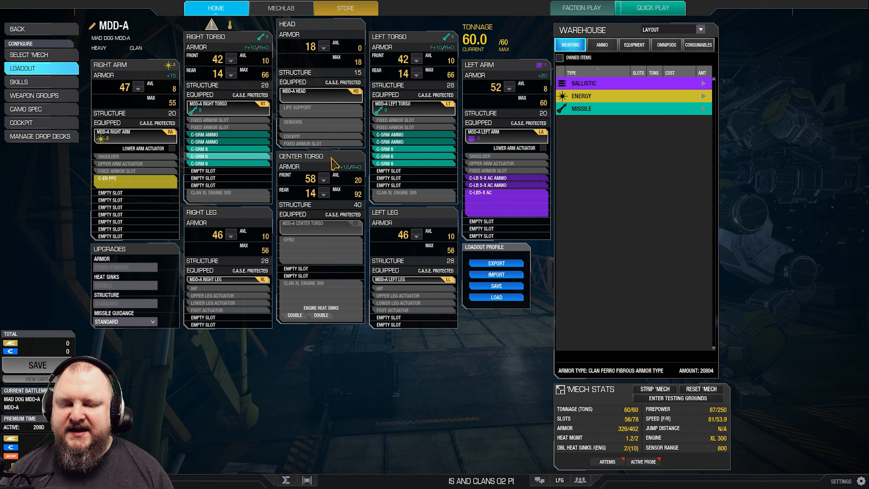
mouse_move(477, 182)
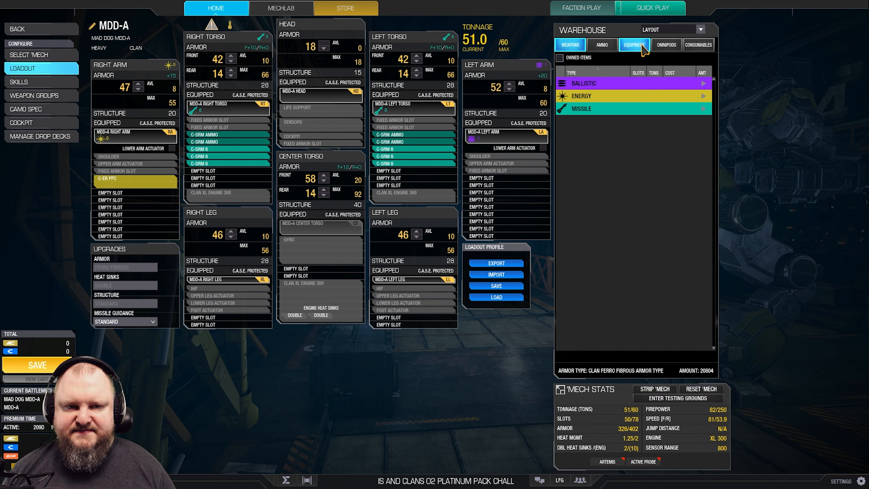
- Add C-SRM ammo and Clan double heat sinks to the MDD-A from the Ammo and Equipment lists
left_click(634, 45)
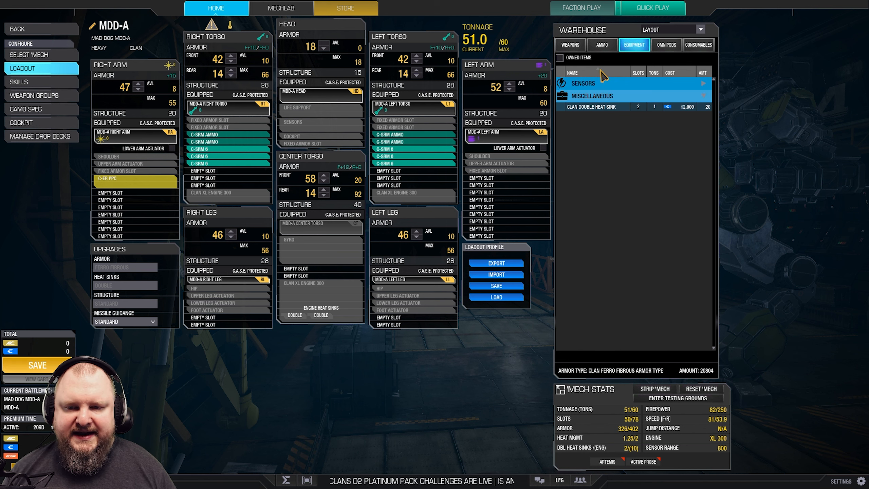
left_click(602, 45)
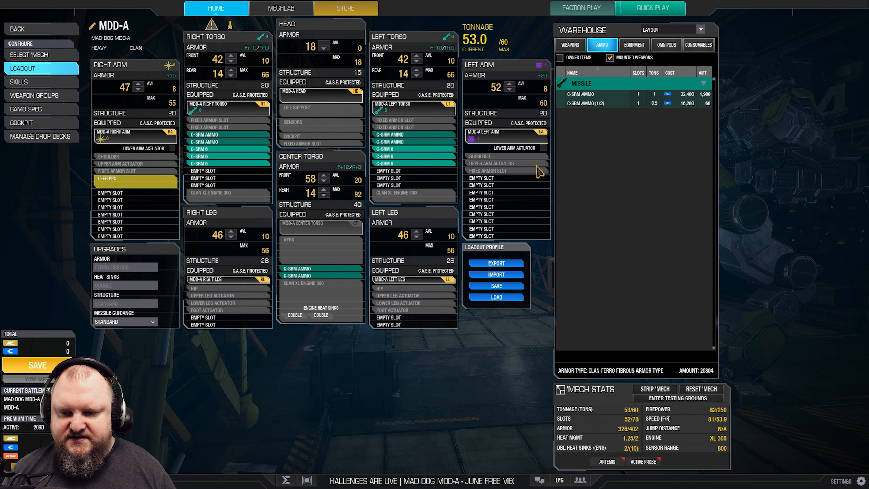
left_click(634, 45)
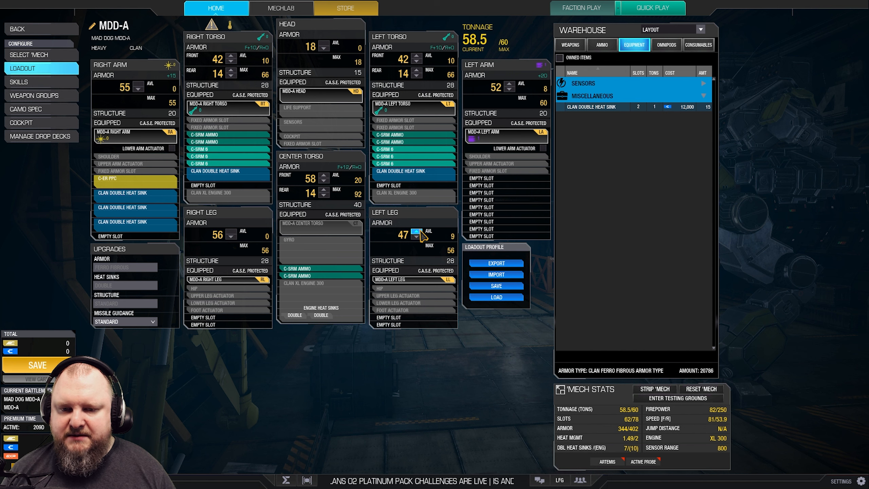
- Max the left leg armor and shift torso armor from rear to front, reaching 59.8 tons
left_click(417, 231)
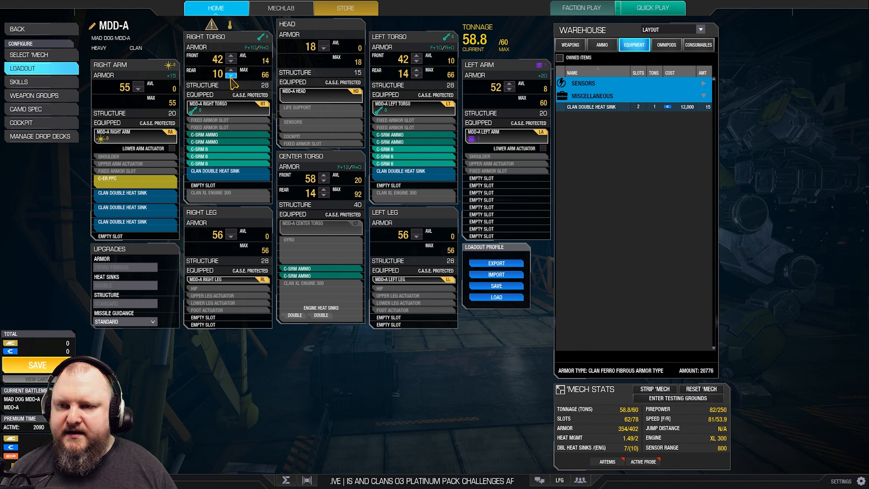
left_click(230, 74)
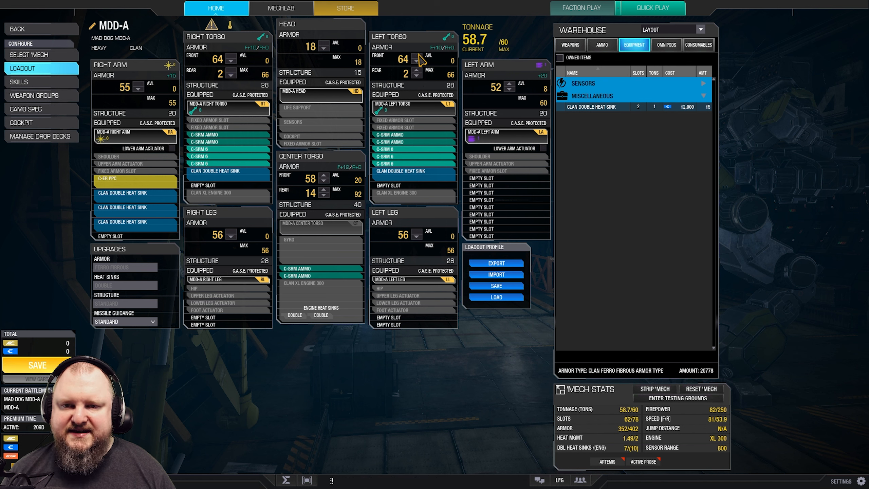
left_click(323, 196)
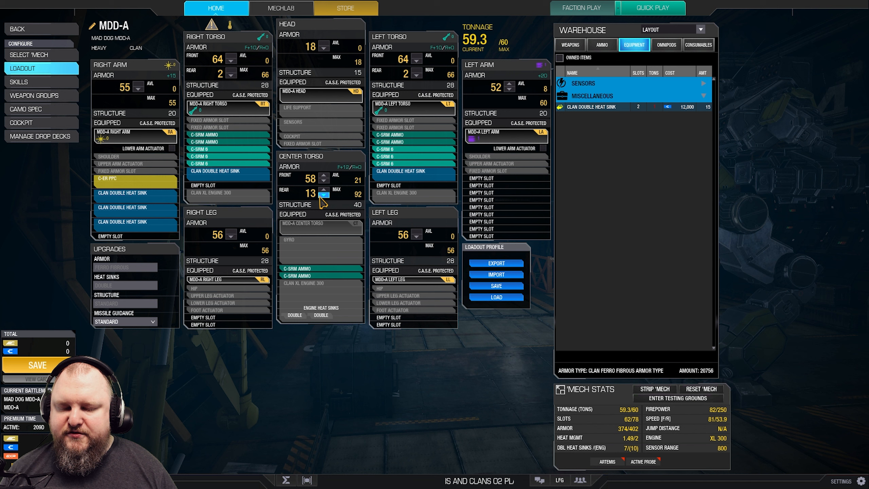
left_click(324, 196)
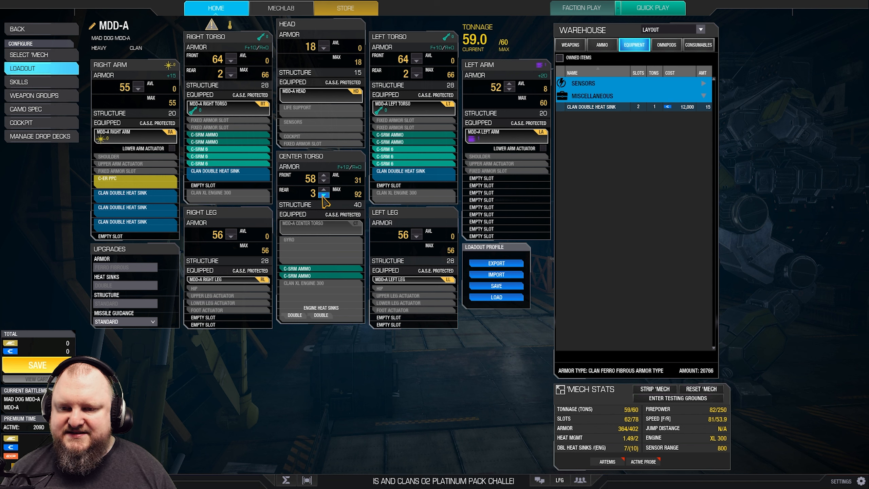
left_click(323, 176)
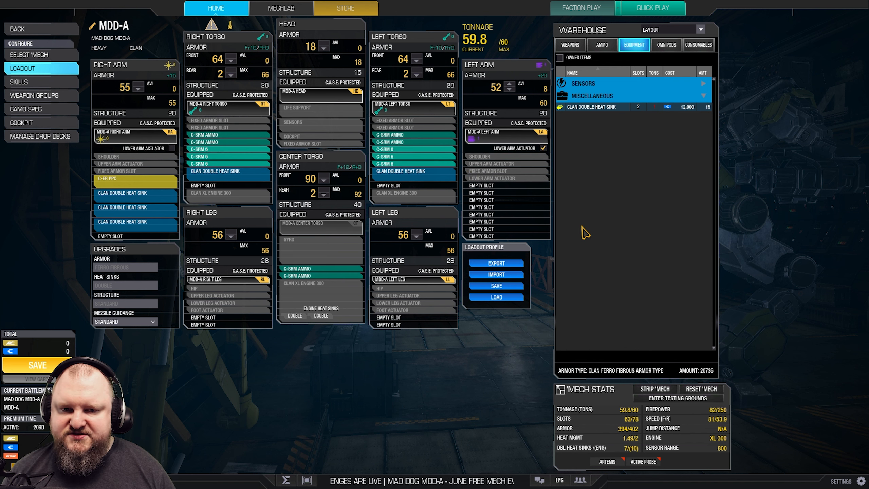
mouse_move(552, 163)
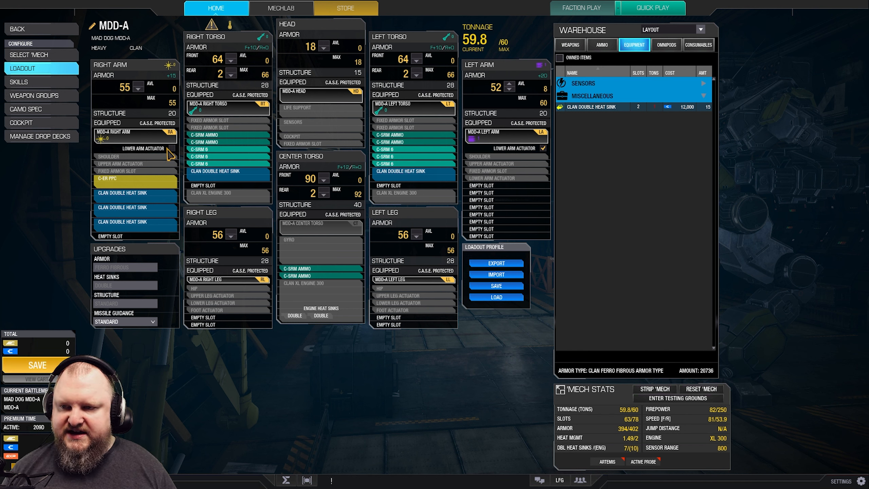
mouse_move(183, 162)
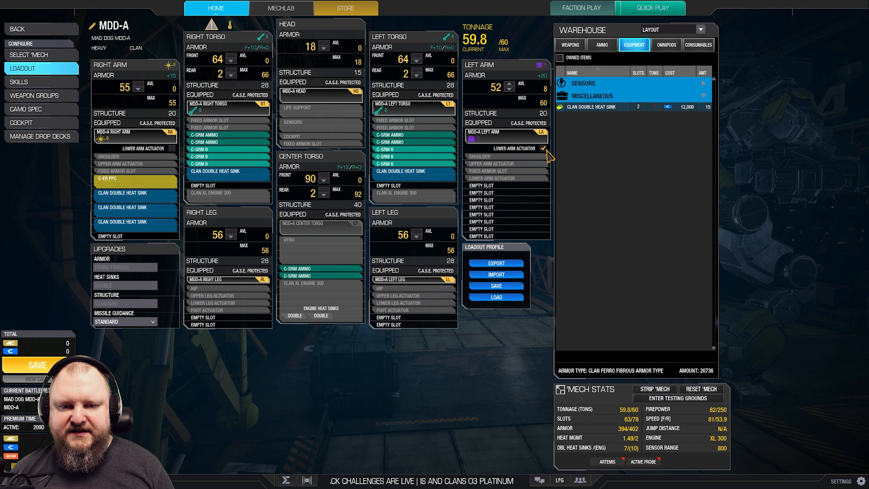
mouse_move(532, 191)
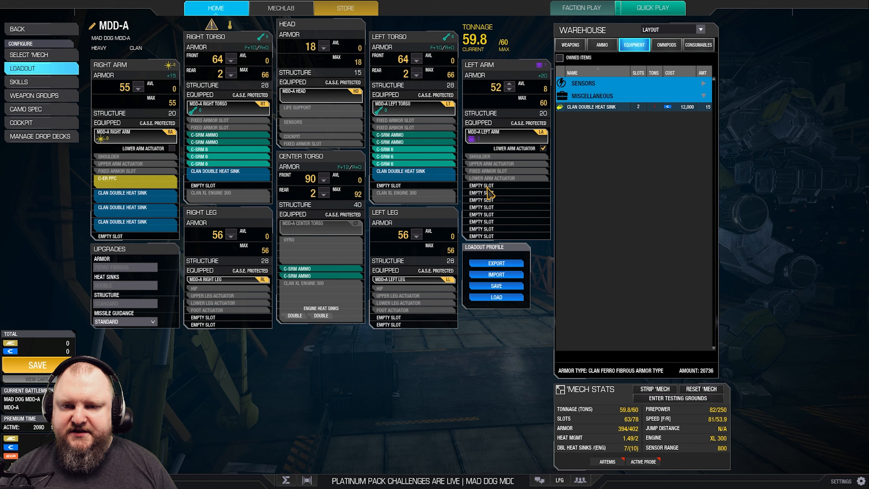
mouse_move(300, 252)
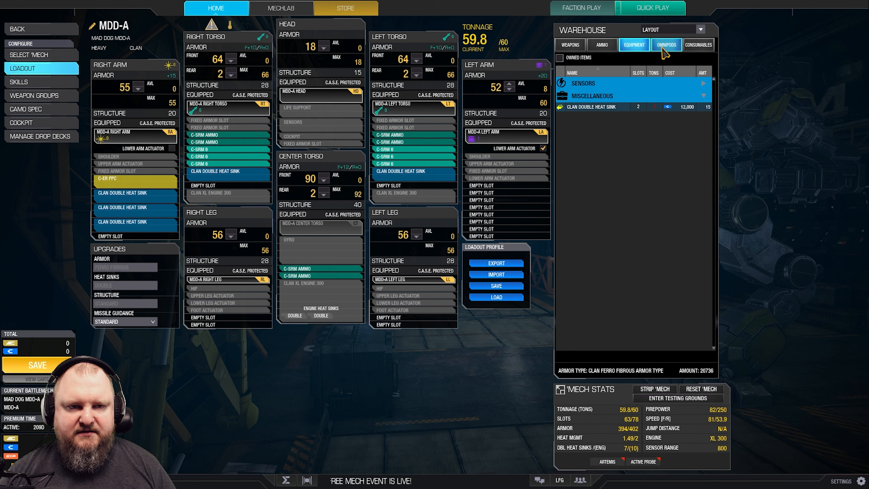
- Swap the right arm omnipod for one with a hand actuator, dropping the PPC and its heat sinks
left_click(666, 45)
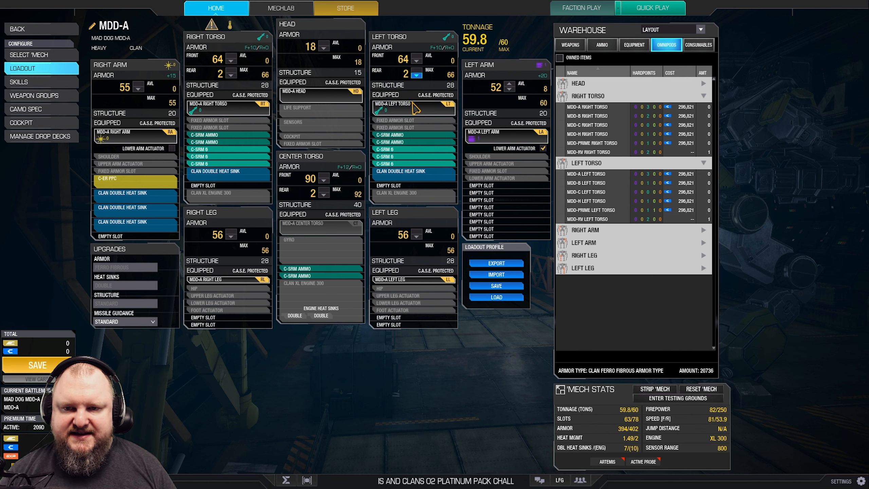
mouse_move(415, 110)
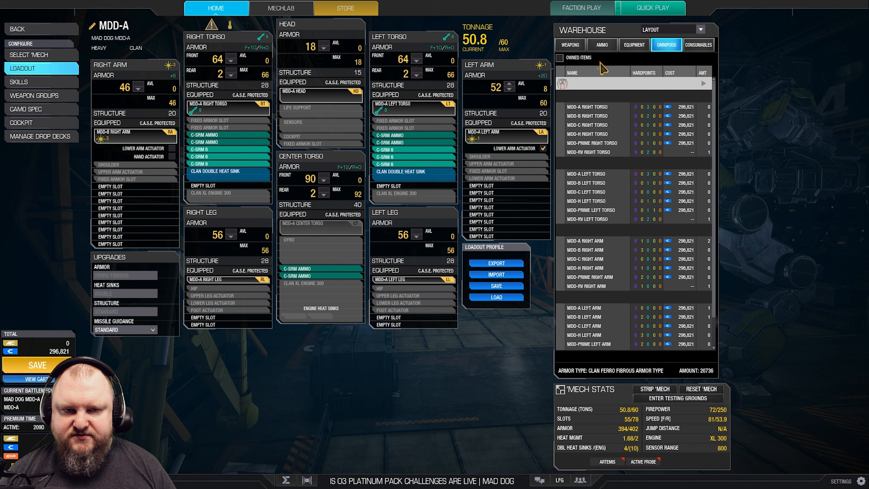
left_click(570, 45)
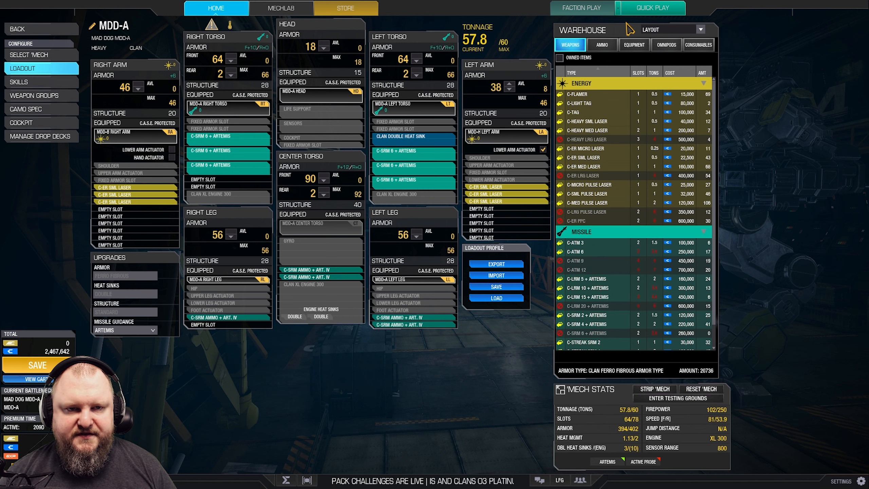
- Place a Clan double heat sink in the MDD-A's right torso, raising the build to 59.8 tons
left_click(634, 44)
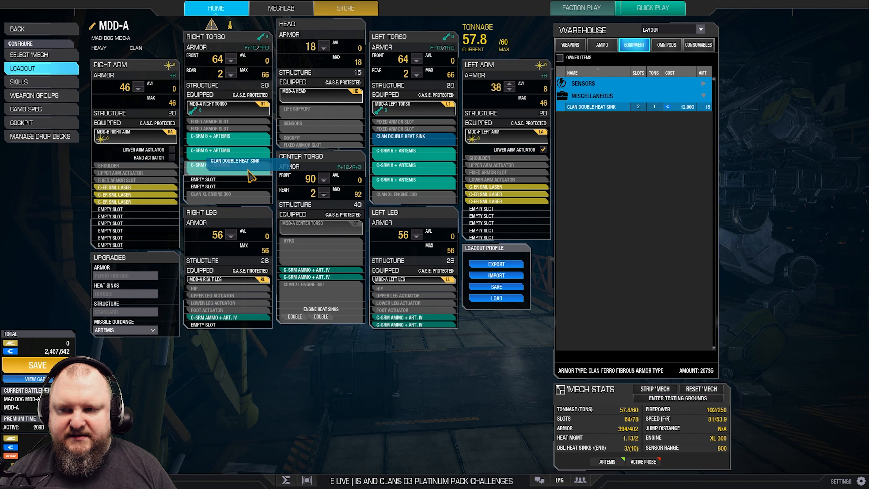
left_click(603, 45)
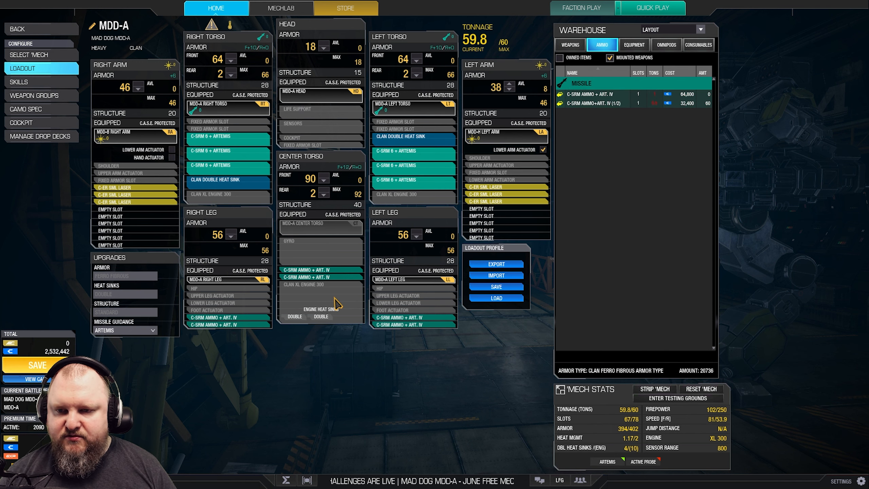
mouse_move(454, 346)
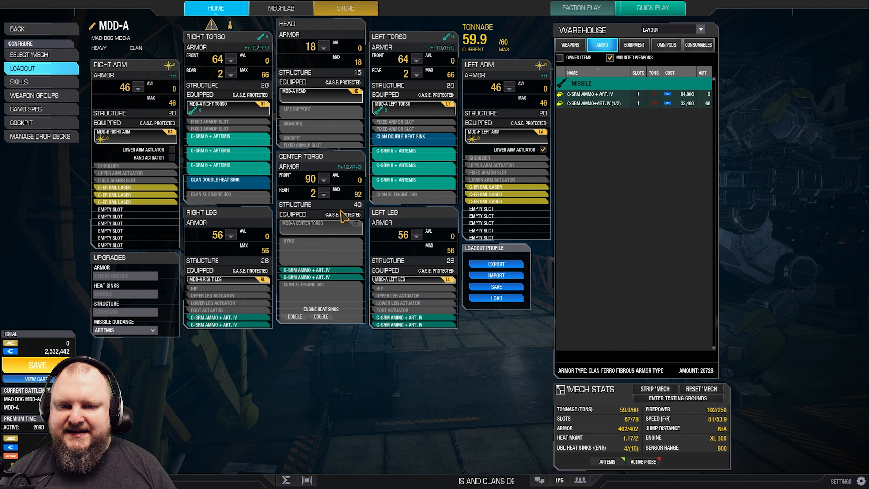
mouse_move(175, 167)
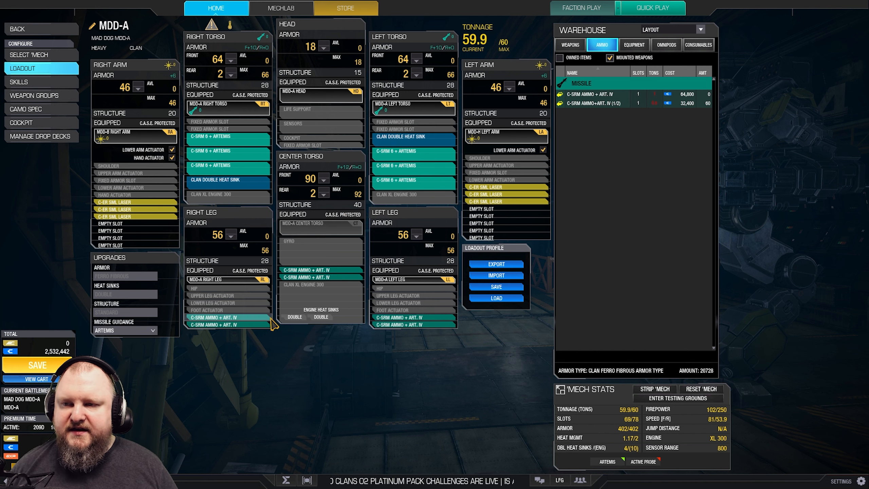
mouse_move(437, 380)
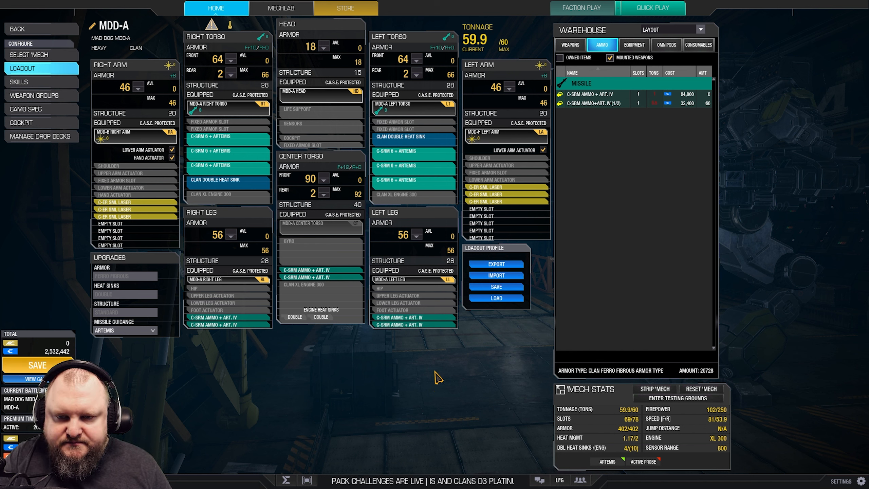
mouse_move(414, 187)
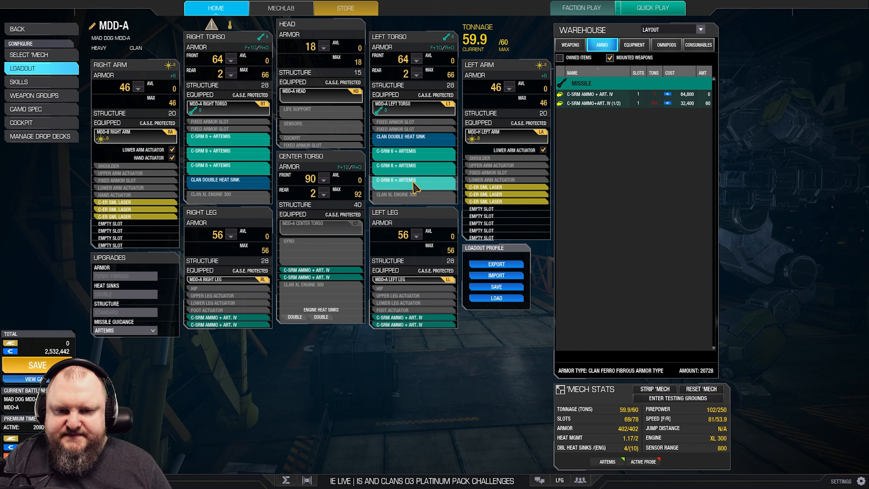
mouse_move(667, 48)
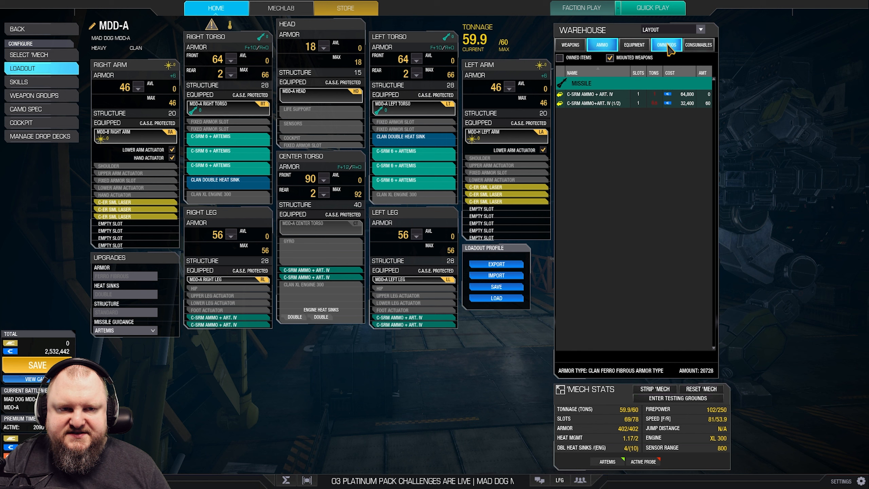
- Review the Mad Dog omnipods' quirks before saving the build
left_click(666, 45)
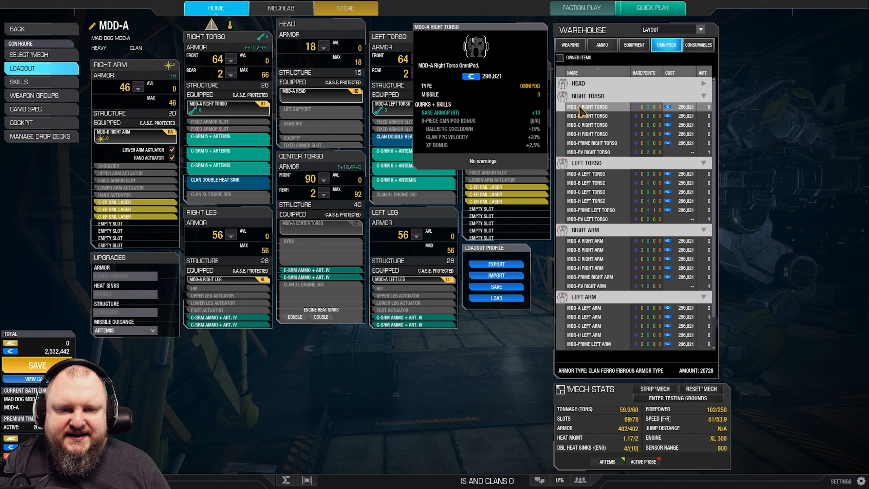
mouse_move(585, 191)
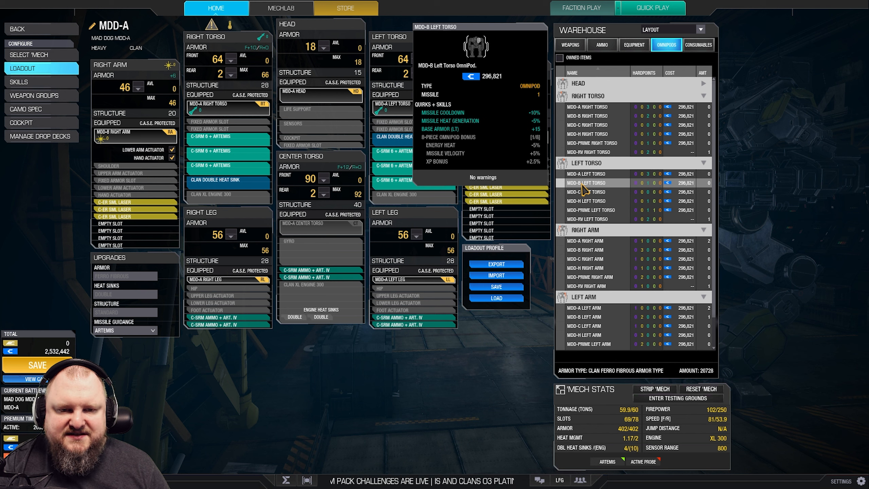
mouse_move(583, 221)
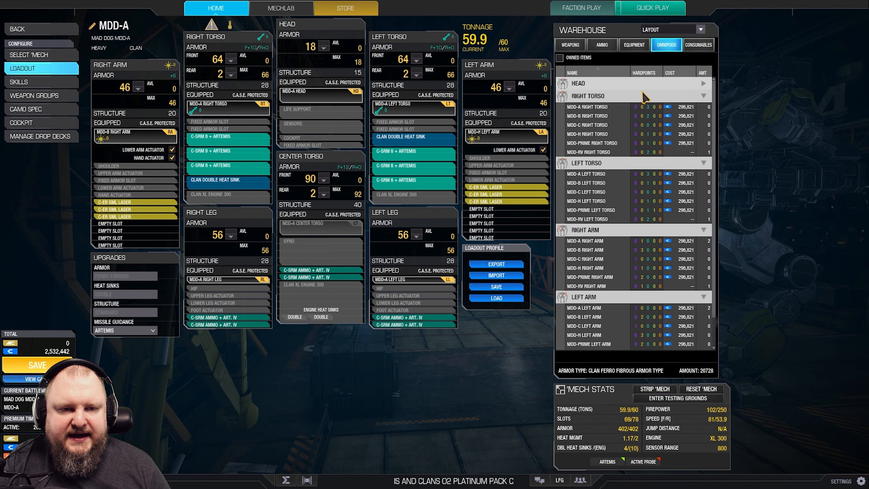
mouse_move(603, 116)
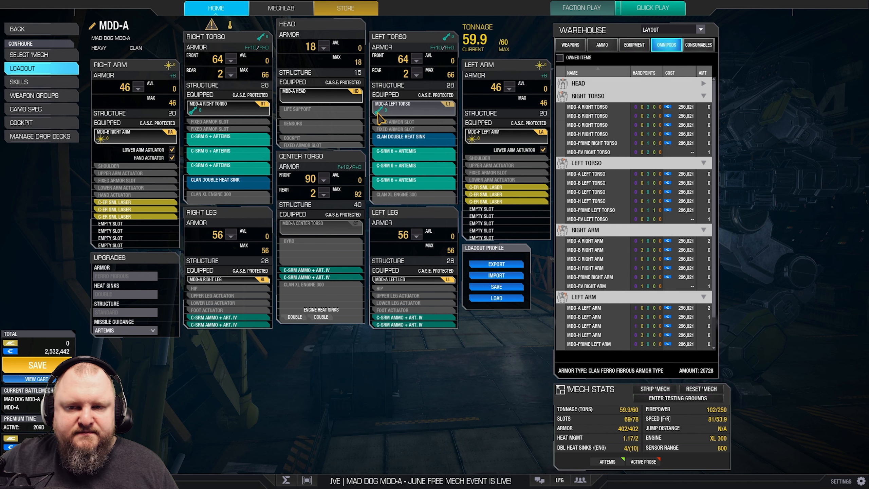
mouse_move(584, 213)
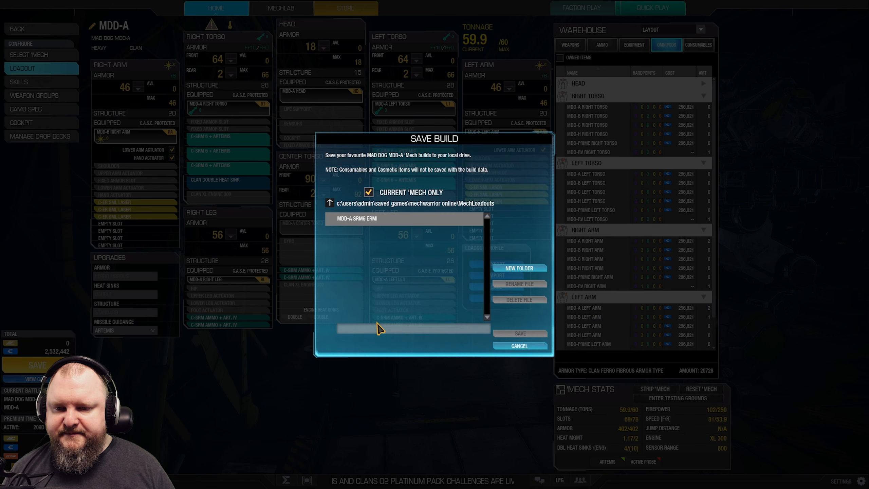
- Dismiss the save window, add Artemis SRM half-ton ammo, then load the C-ATM 3 based MDD-A loadout
left_click(520, 346)
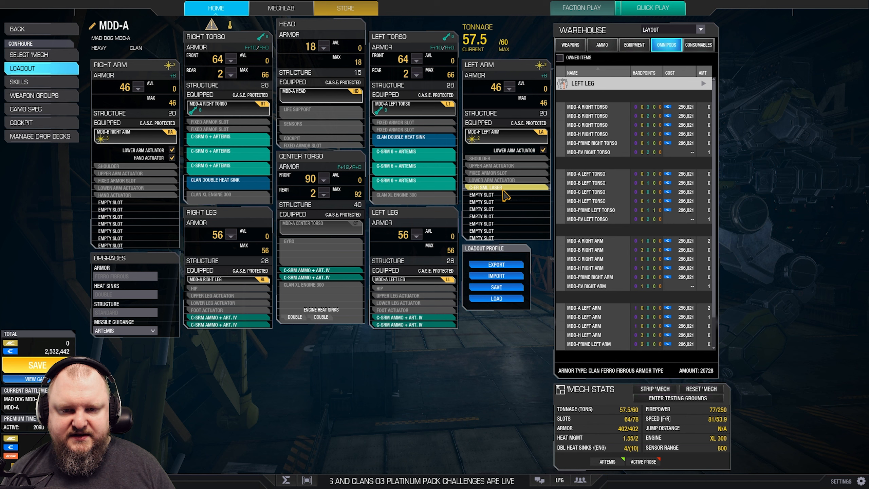
left_click(569, 45)
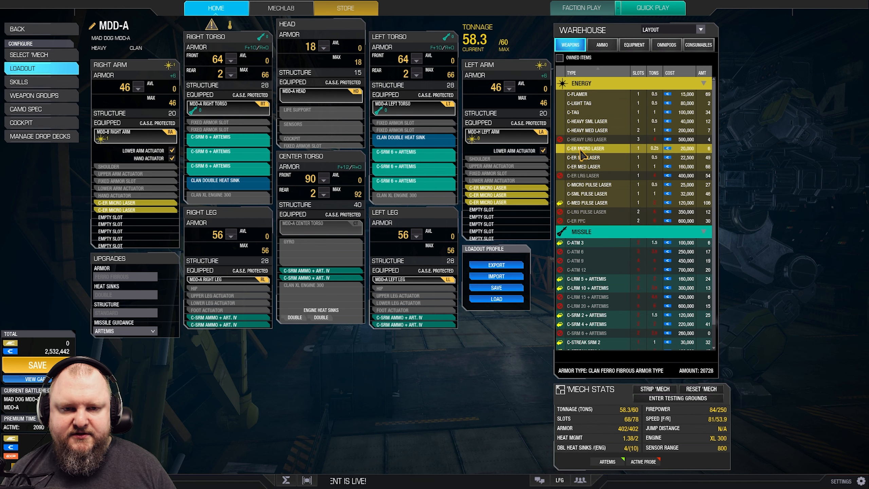
left_click(634, 45)
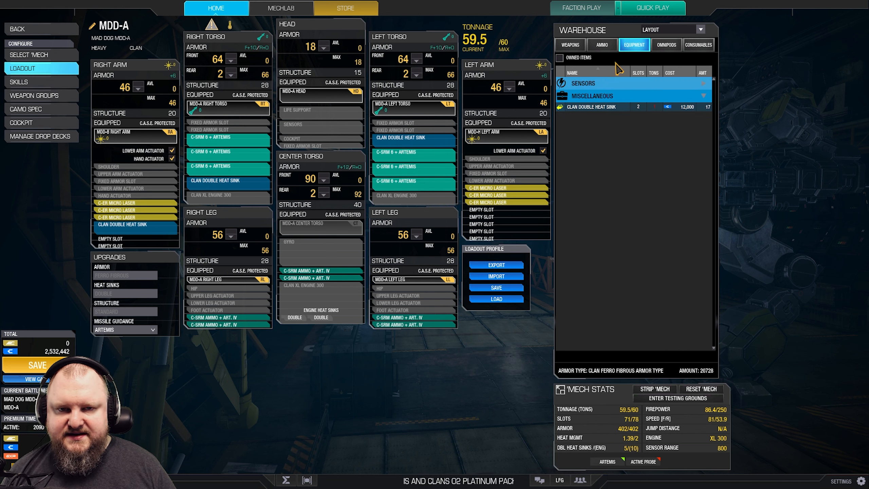
left_click(602, 45)
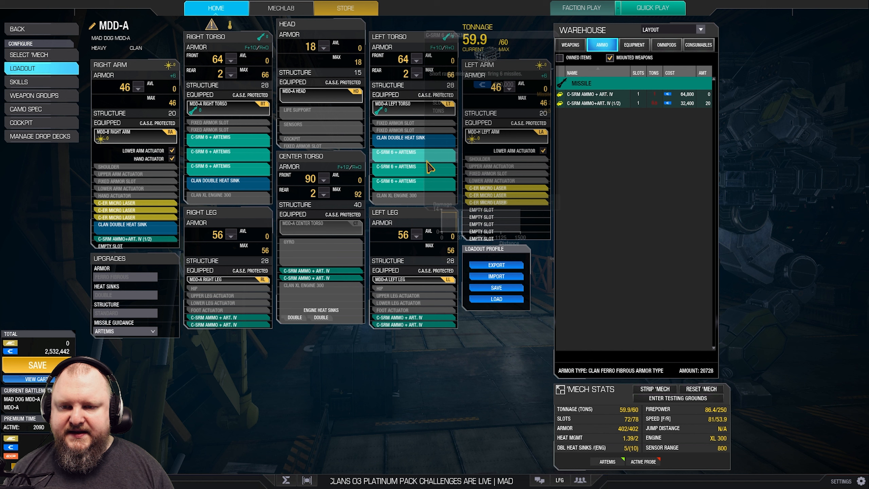
mouse_move(423, 168)
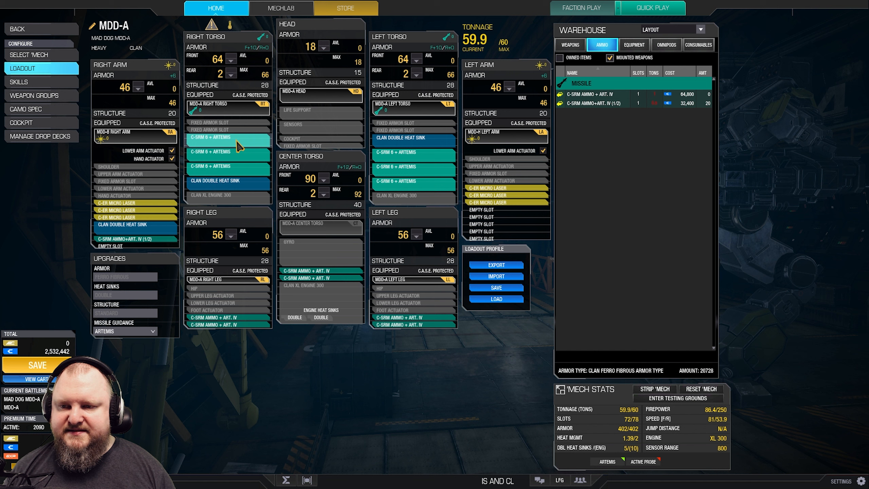
mouse_move(361, 408)
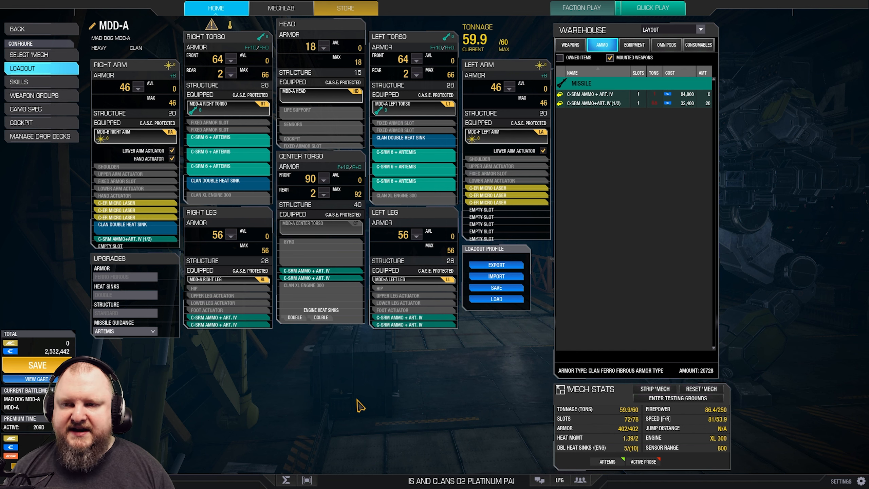
left_click(570, 45)
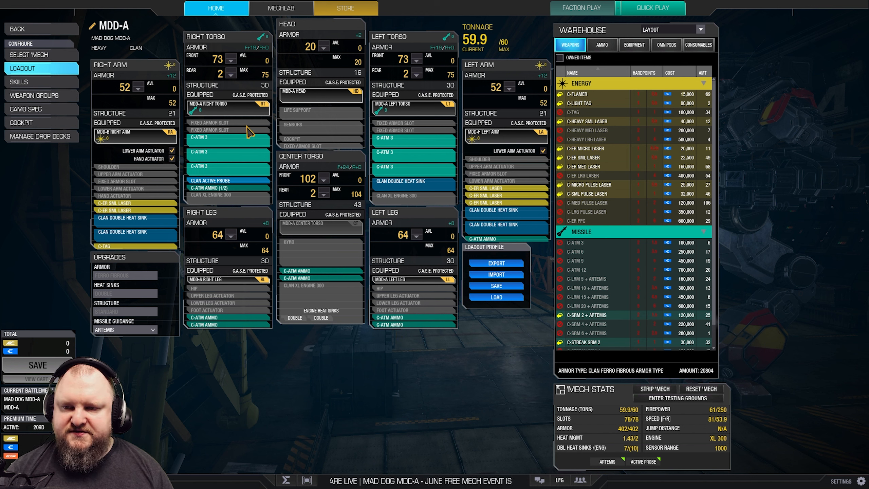
mouse_move(446, 224)
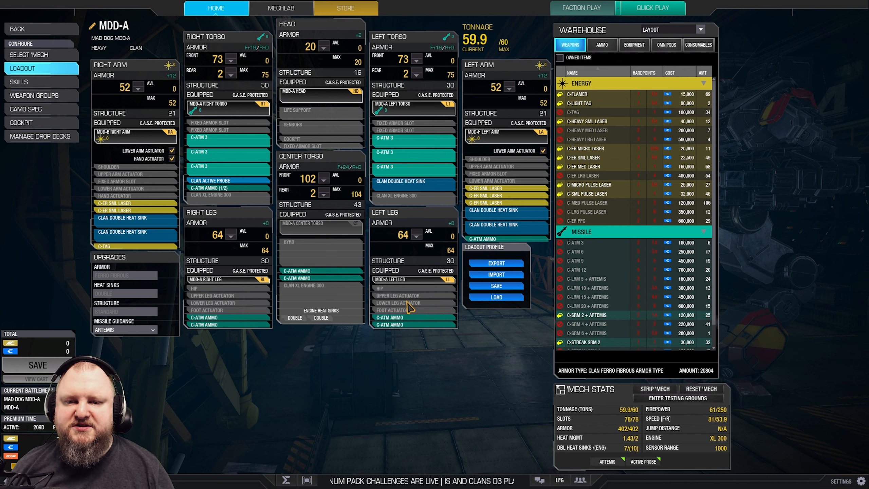
mouse_move(408, 145)
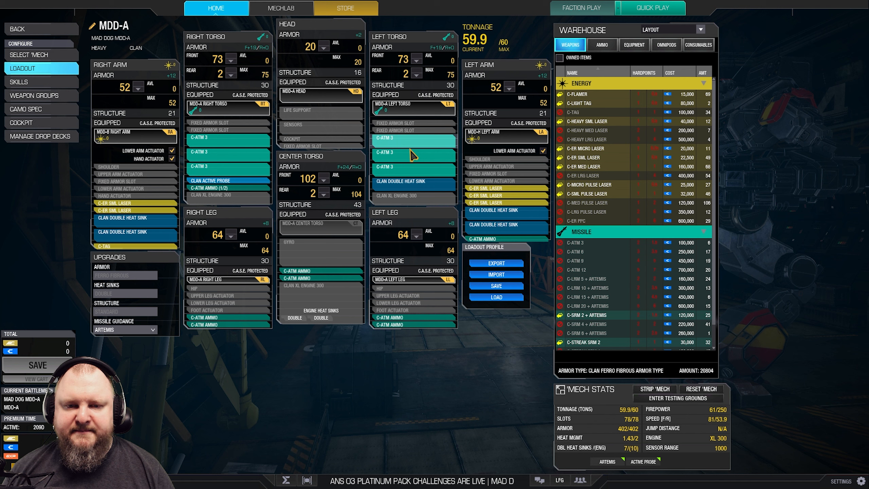
mouse_move(415, 172)
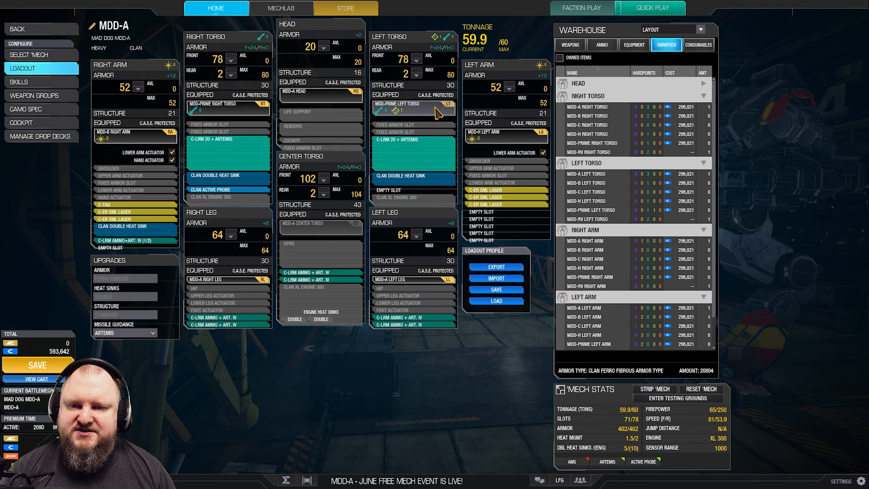
mouse_move(440, 114)
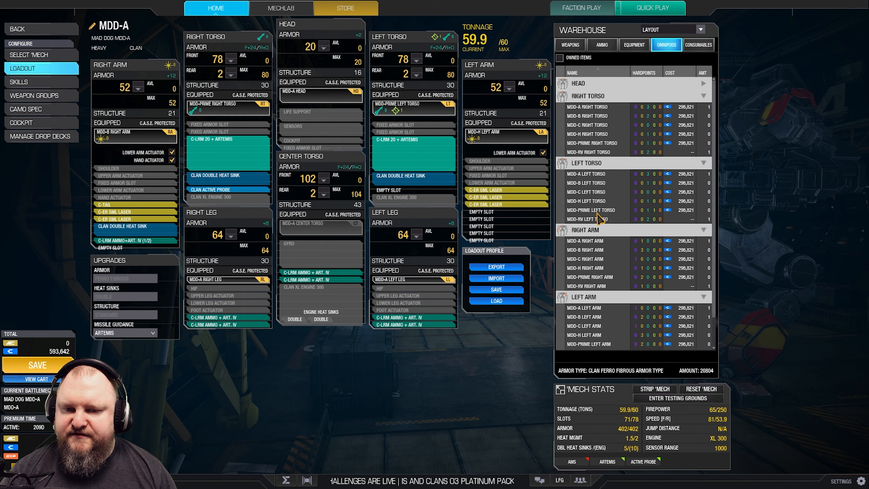
mouse_move(449, 235)
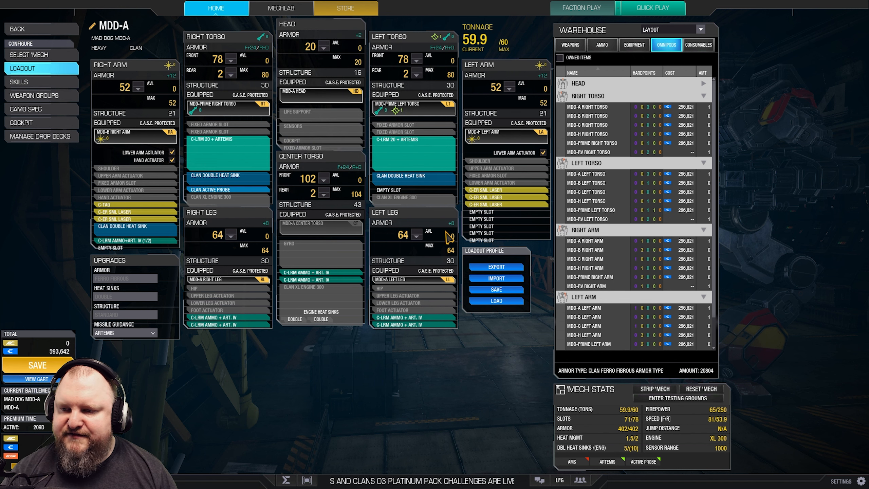
mouse_move(114, 210)
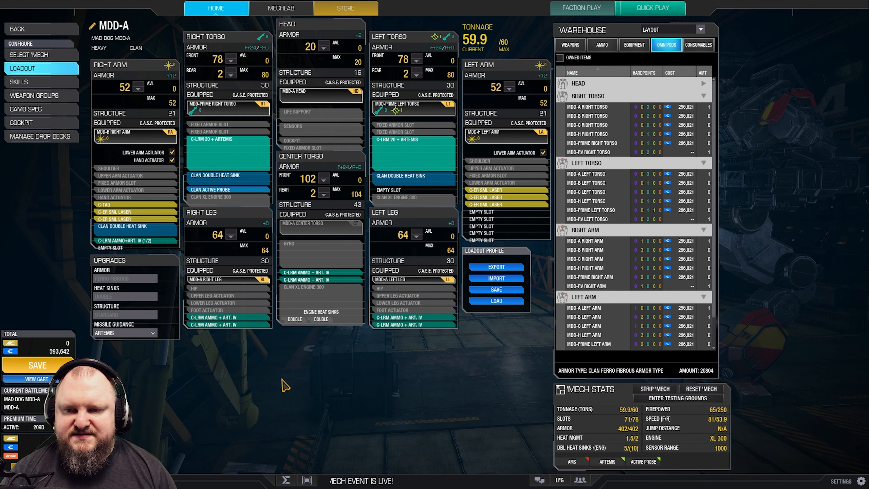
mouse_move(272, 198)
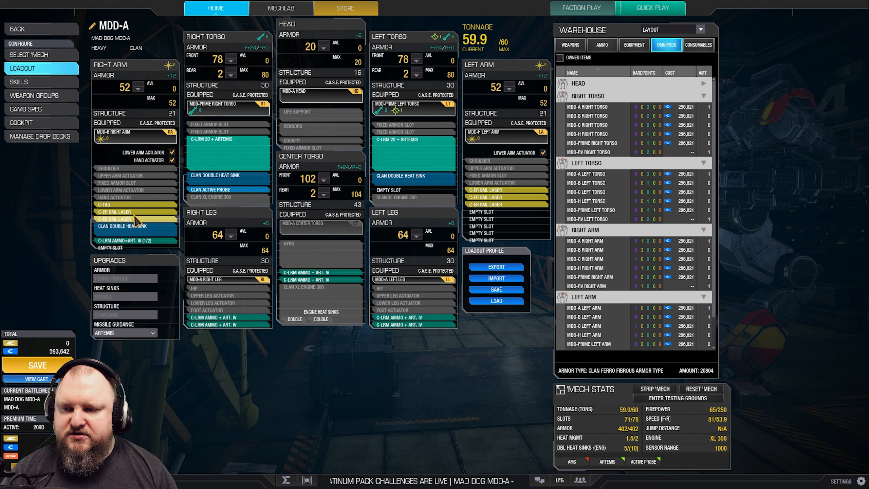
mouse_move(137, 219)
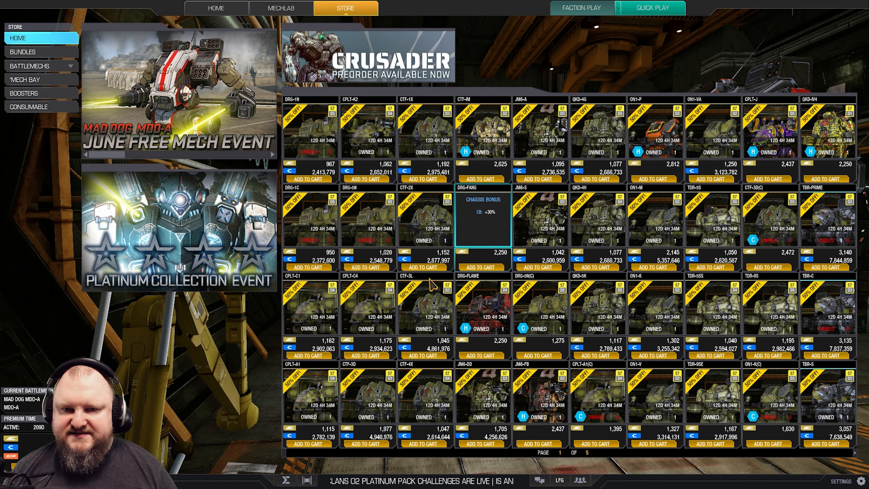
- Show the store's BattleMechs catalog listed by weight class
left_click(36, 65)
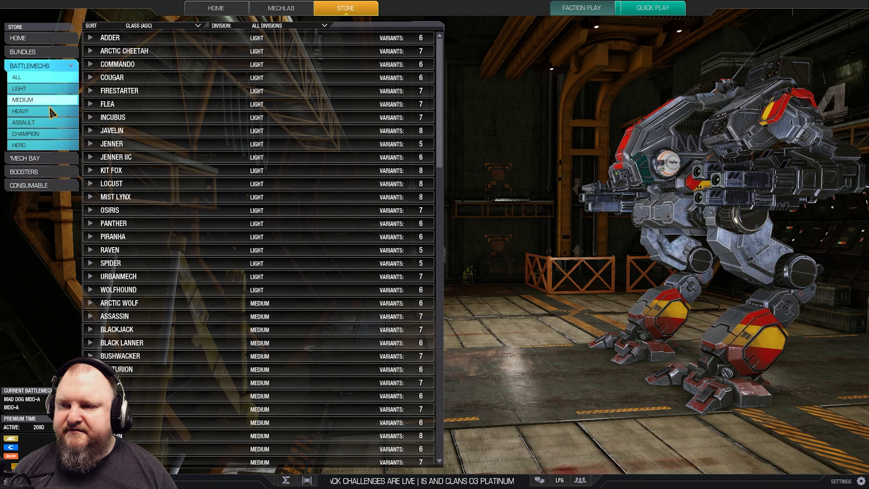
- Filter to heavy BattleMechs and check the Archer ARC-T, Catapult and Hellbringer half-price variants
left_click(19, 111)
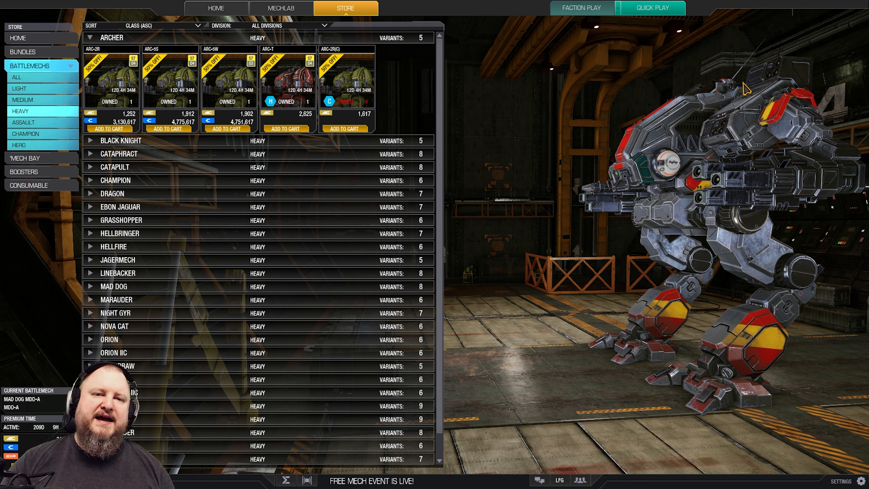
mouse_move(594, 180)
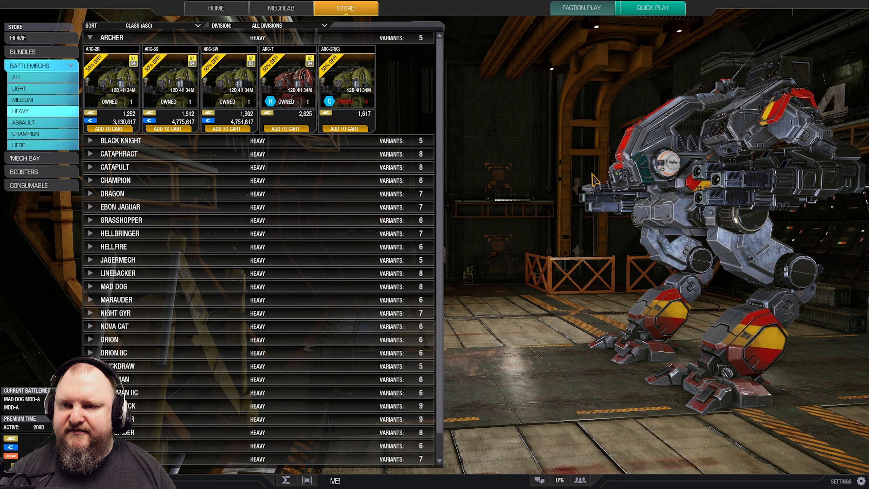
left_click(283, 85)
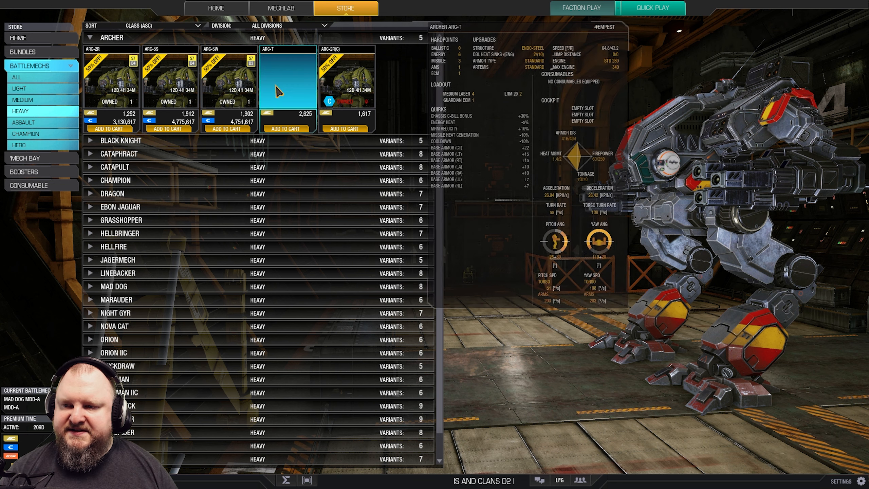
left_click(114, 167)
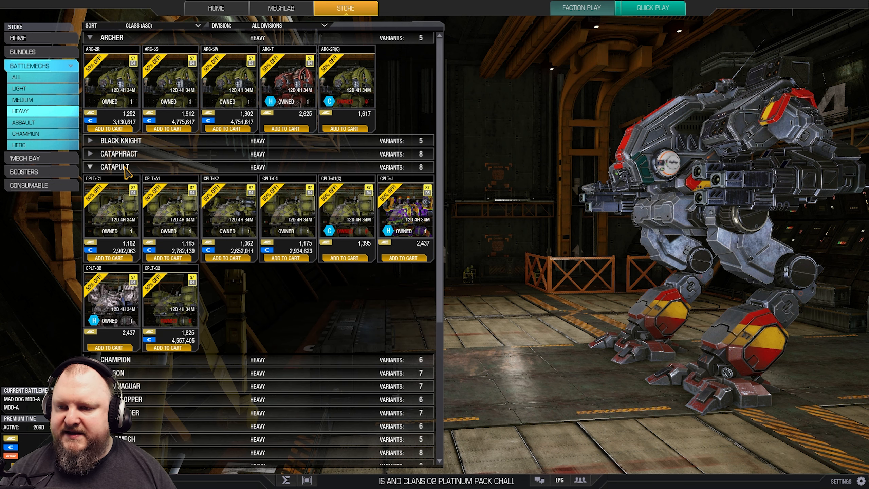
left_click(91, 167)
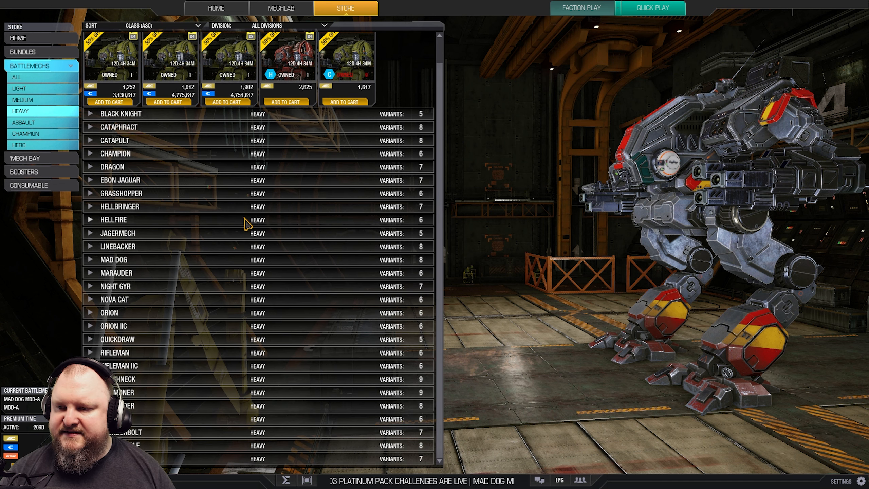
left_click(119, 207)
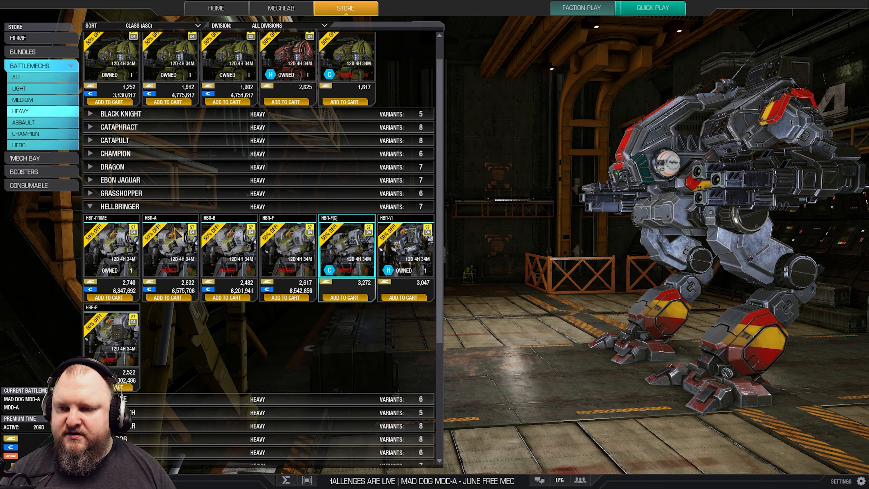
left_click(91, 206)
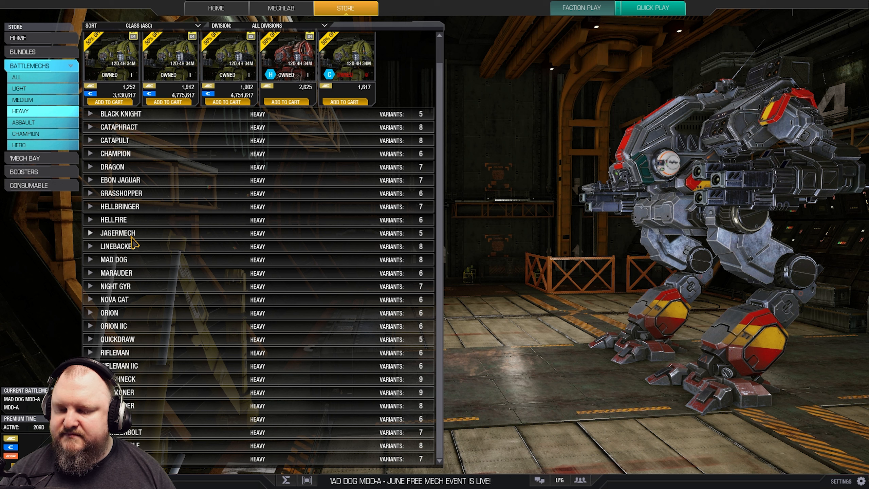
mouse_move(134, 276)
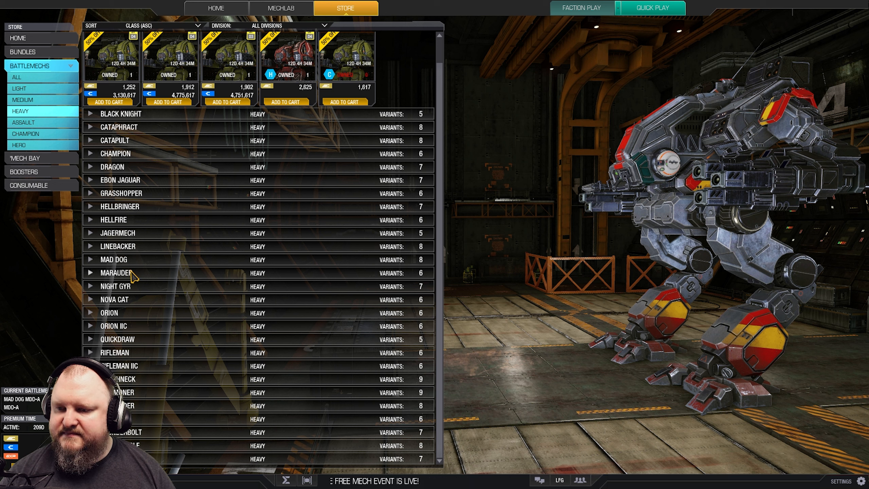
- Browse further heavy chassis rows including Quickdraw, down to Thunderbolt, Timber Wolf and Warhammer
left_click(116, 273)
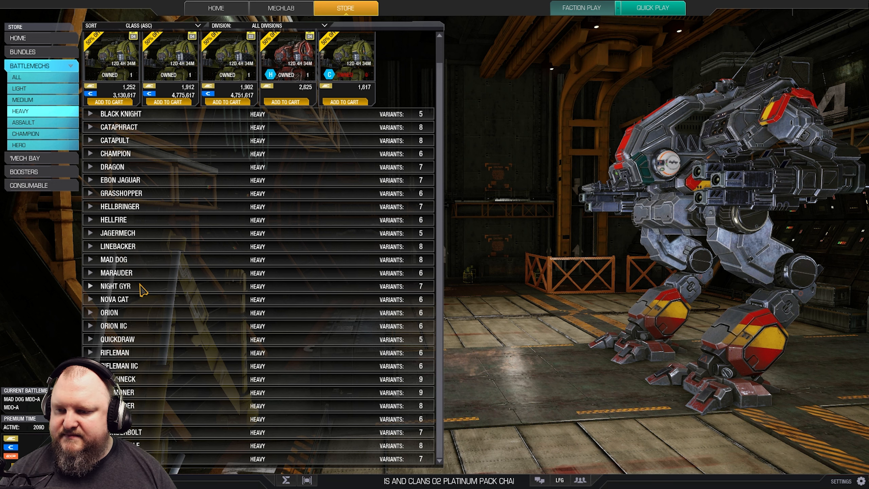
left_click(91, 313)
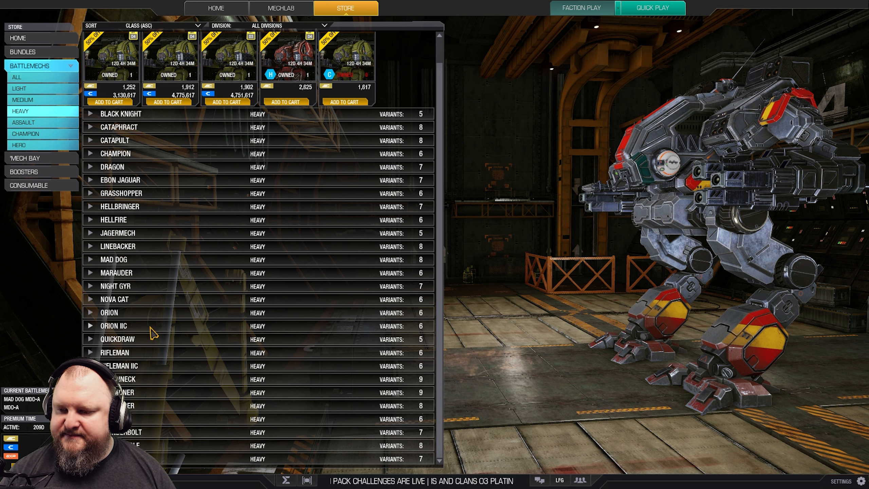
left_click(91, 326)
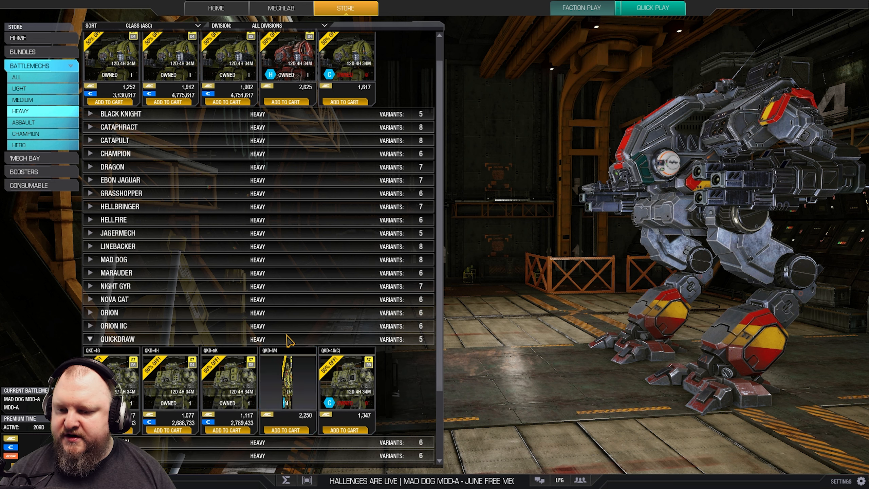
left_click(93, 339)
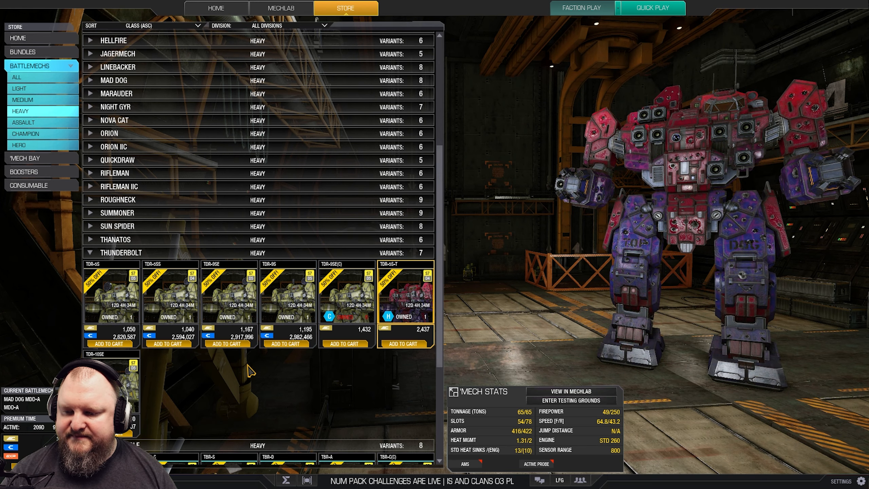
scroll("down", 3)
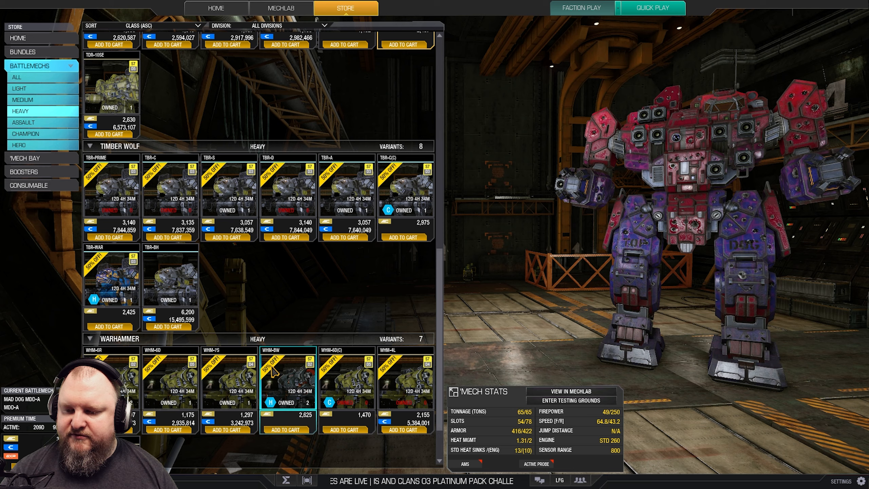